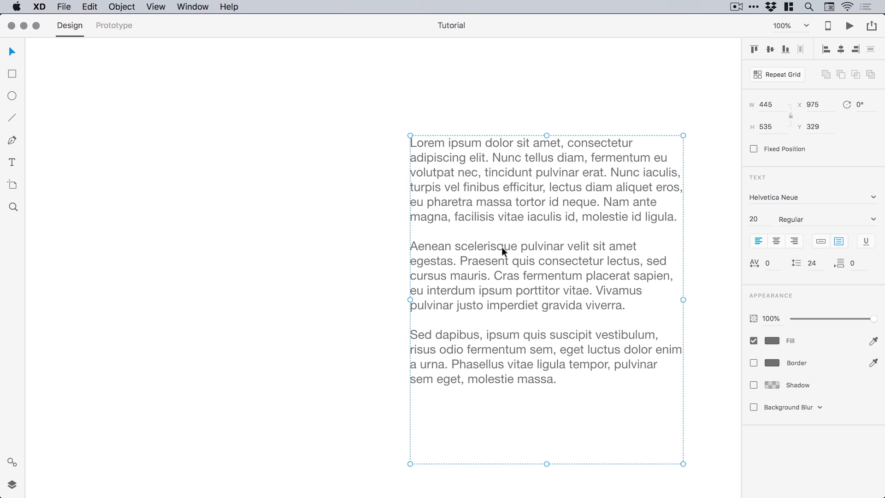
{"action": "mouse_move", "coordinate": [847, 275]}
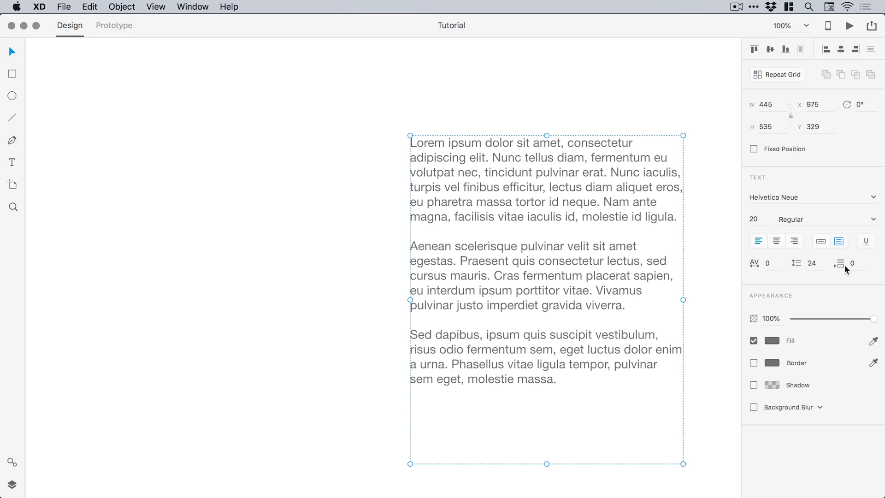
{"action": "mouse_move", "coordinate": [840, 264]}
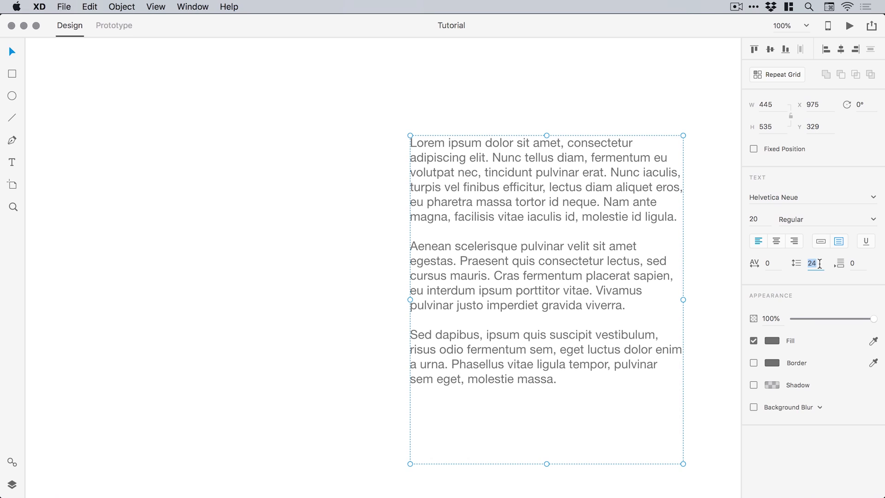
Try line spacing 30, return it to 24, and set paragraph spacing to 10.
{"action": "type", "text": "30"}
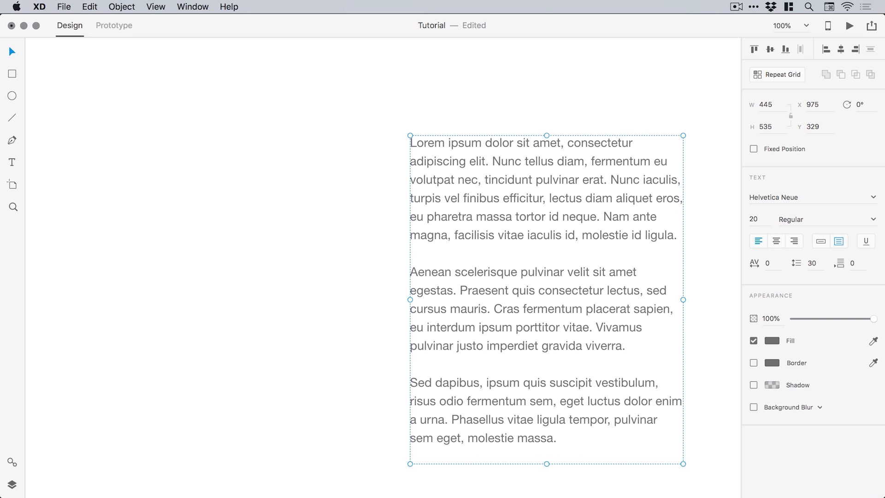
{"action": "type", "text": "24"}
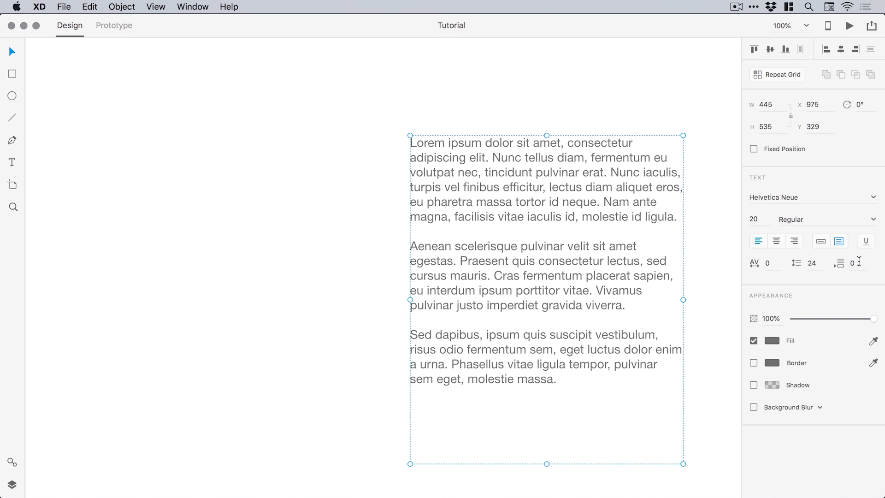
{"action": "left_click", "coordinate": [855, 263]}
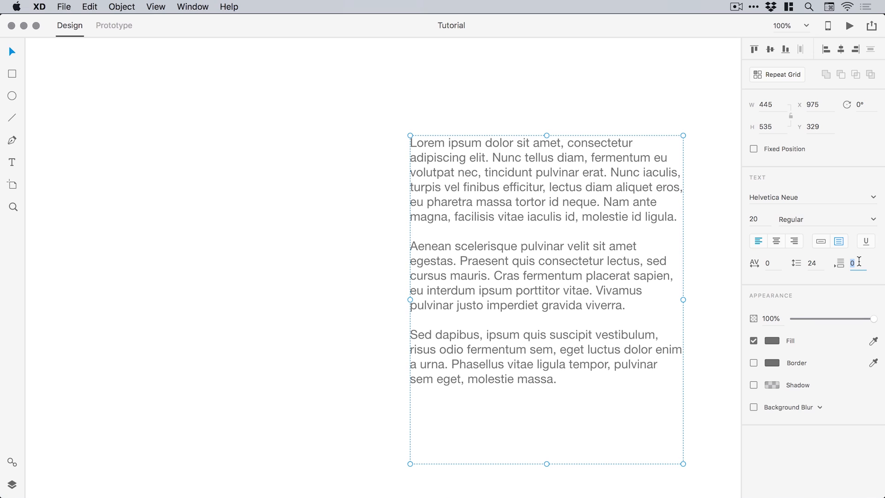
{"action": "type", "text": "10"}
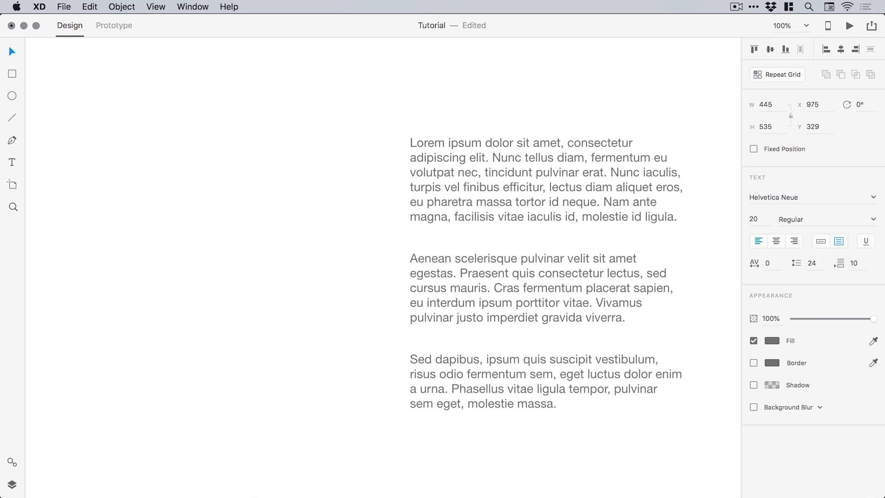
{"action": "left_click", "coordinate": [527, 235]}
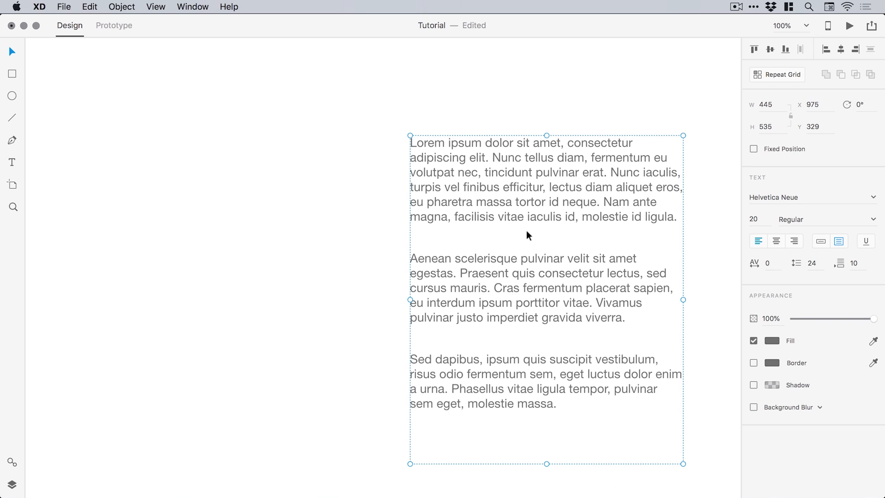
{"action": "mouse_move", "coordinate": [852, 264]}
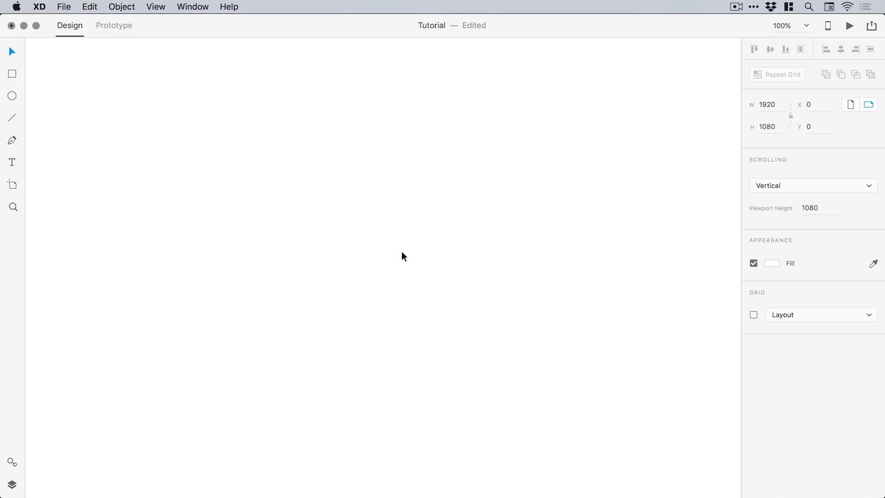
{"action": "mouse_move", "coordinate": [16, 119]}
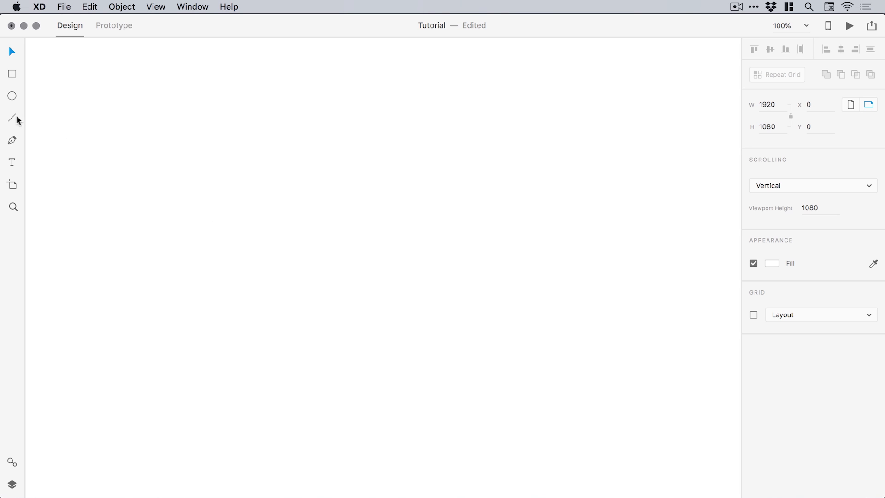
Draw a horizontal line with border size 20, trying butt, round, then square caps.
{"action": "left_click_drag", "start_coordinate": [248, 261], "coordinate": [565, 261]}
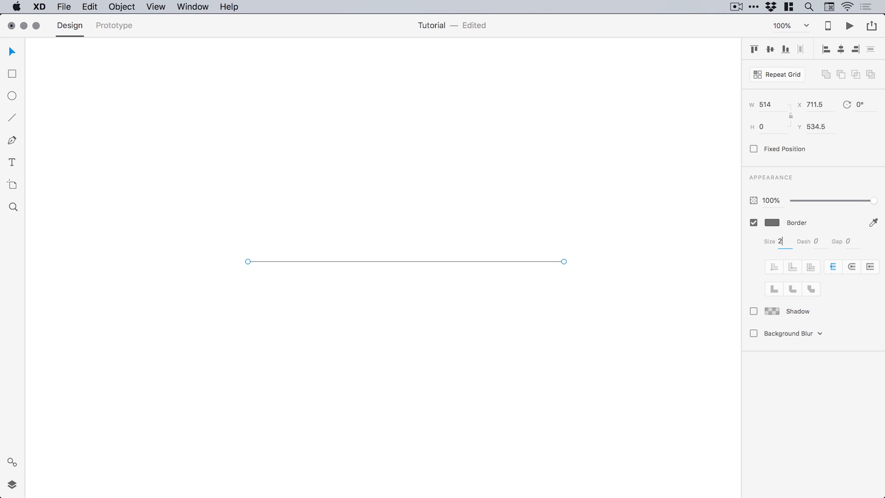
{"action": "type", "text": "20"}
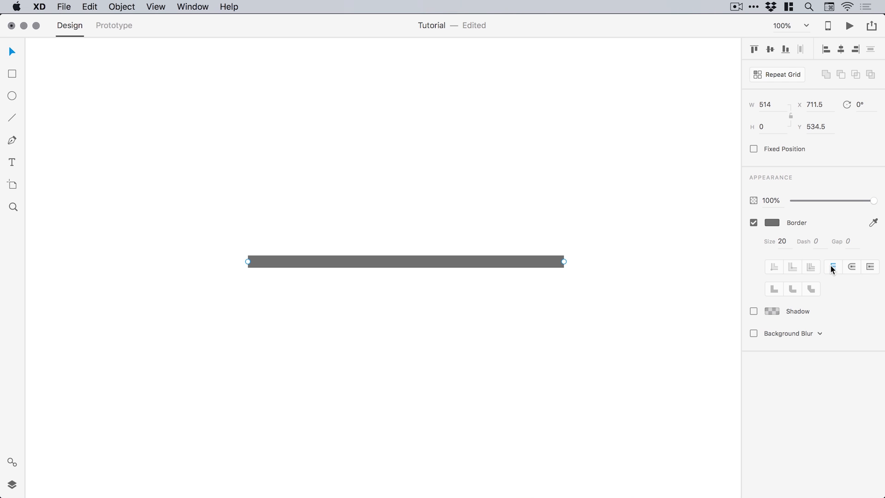
{"action": "left_click", "coordinate": [834, 267]}
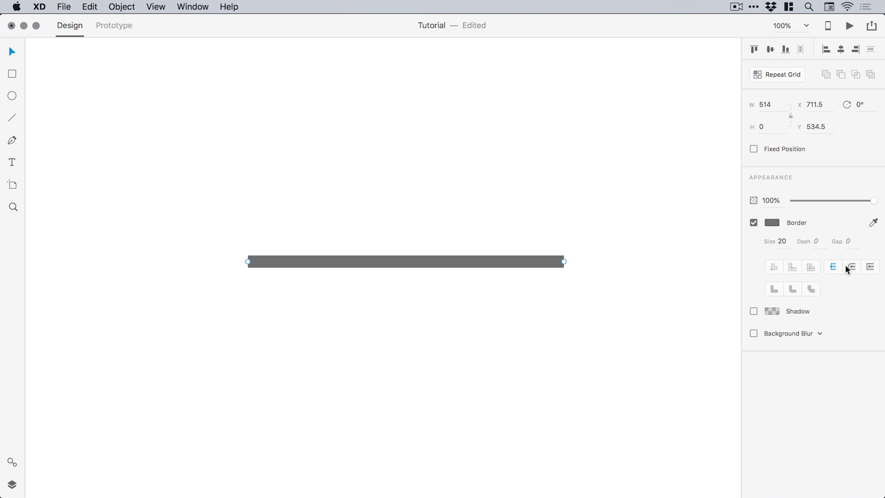
{"action": "left_click", "coordinate": [852, 267]}
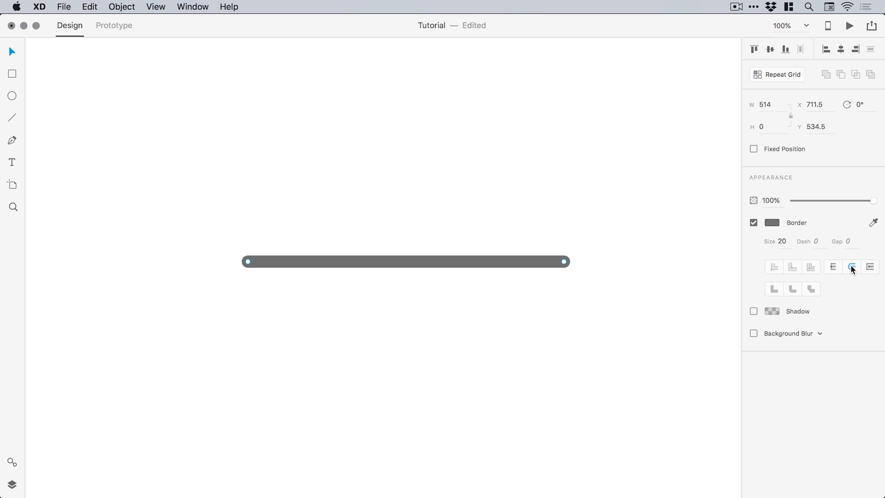
{"action": "left_click", "coordinate": [869, 269]}
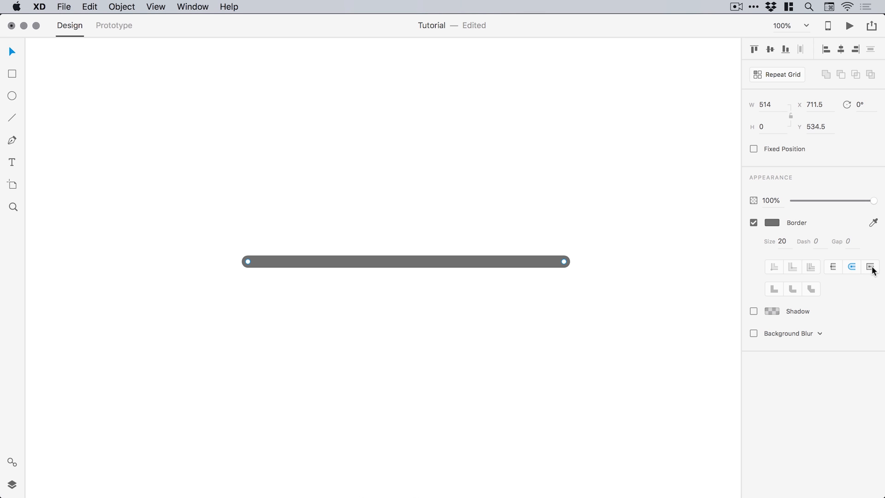
{"action": "left_click", "coordinate": [868, 267]}
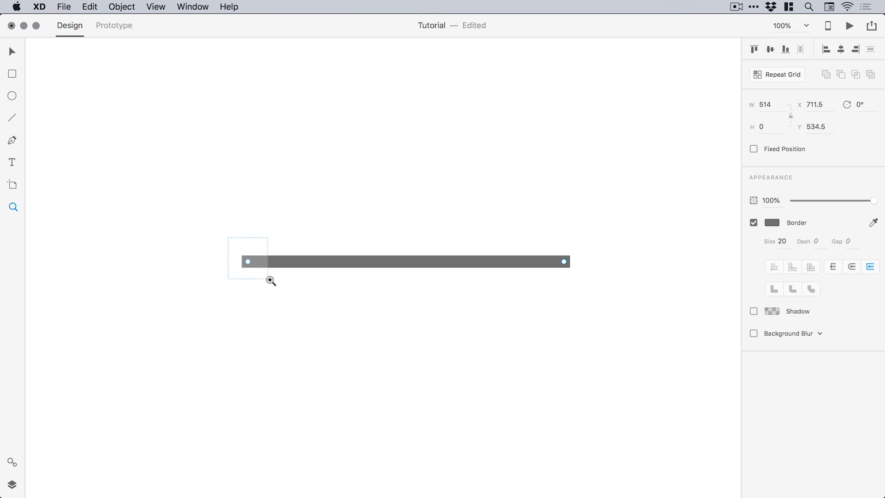
Zoom into the line's left end, compare round and square caps, and set border 30.
{"action": "left_click", "coordinate": [271, 281]}
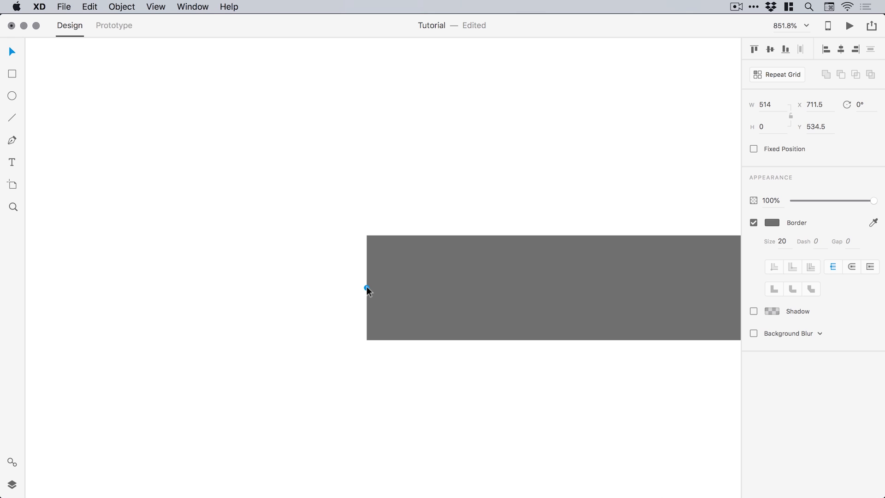
{"action": "left_click", "coordinate": [852, 266]}
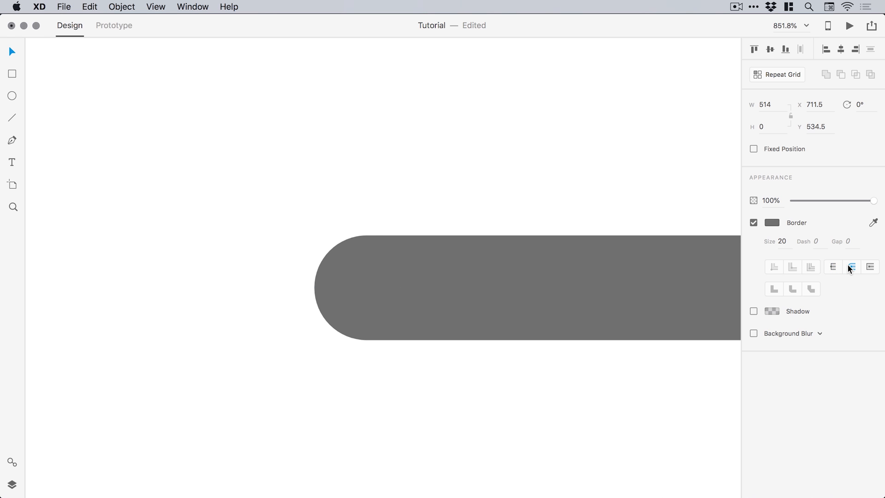
{"action": "left_click", "coordinate": [871, 267]}
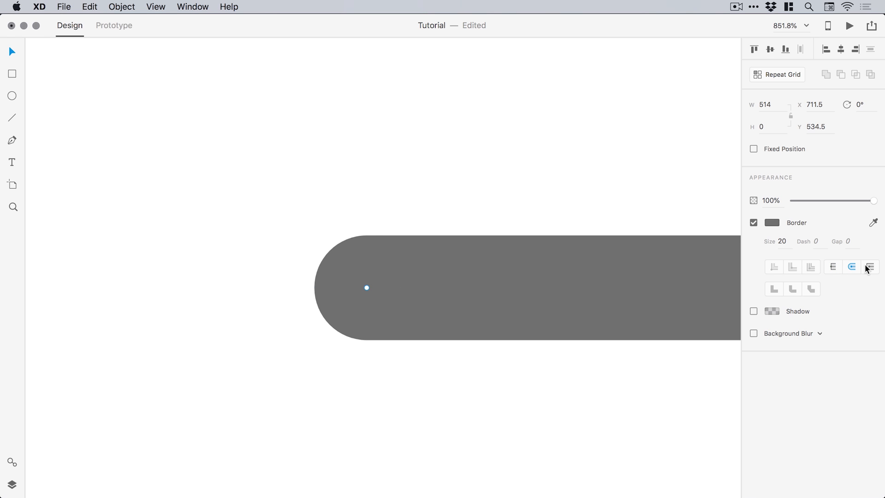
{"action": "left_click", "coordinate": [870, 268]}
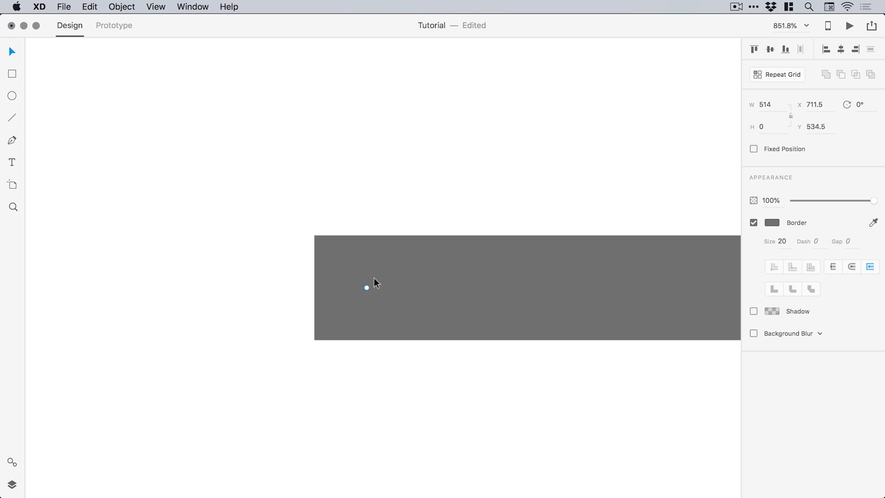
{"action": "mouse_move", "coordinate": [328, 279]}
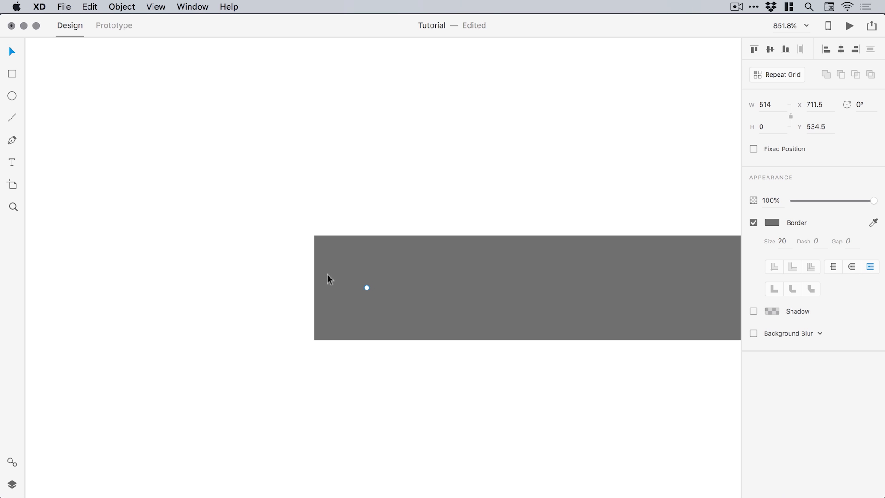
{"action": "mouse_move", "coordinate": [774, 246]}
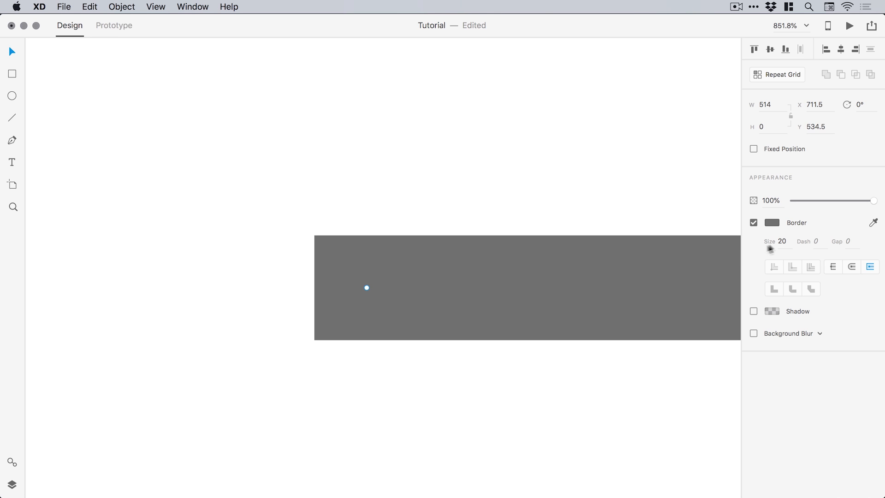
{"action": "type", "text": "30"}
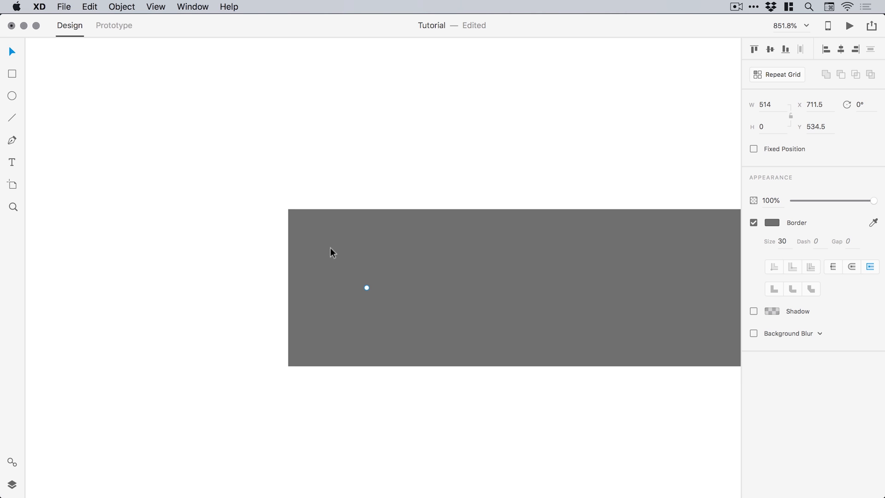
{"action": "mouse_move", "coordinate": [414, 236]}
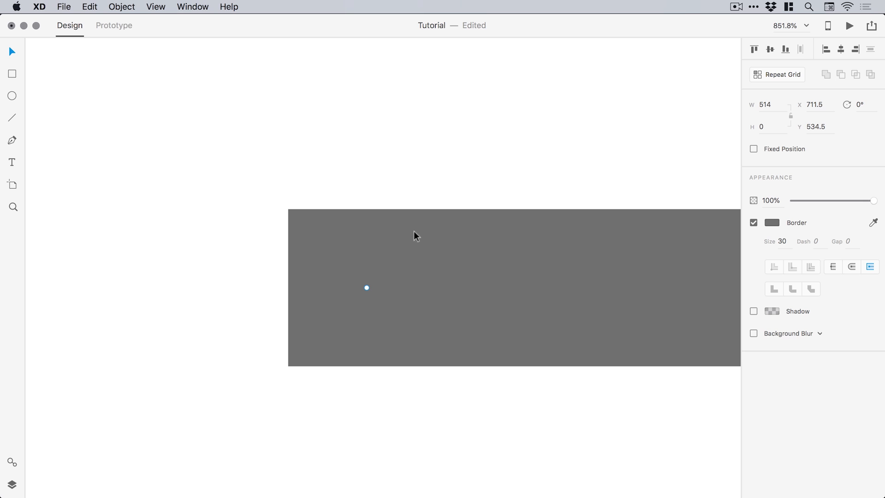
{"action": "left_click", "coordinate": [833, 267]}
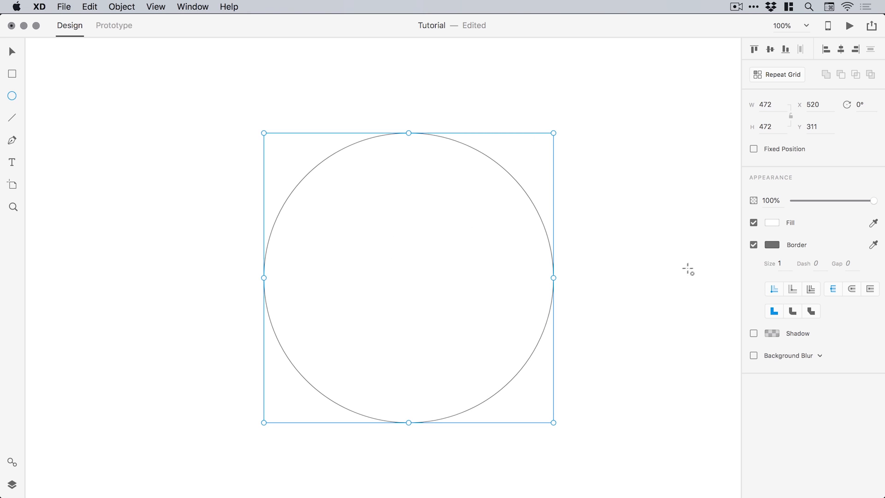
Set the 472×472 circle's border to 30, trying outer then inner stroke alignment.
{"action": "type", "text": "30"}
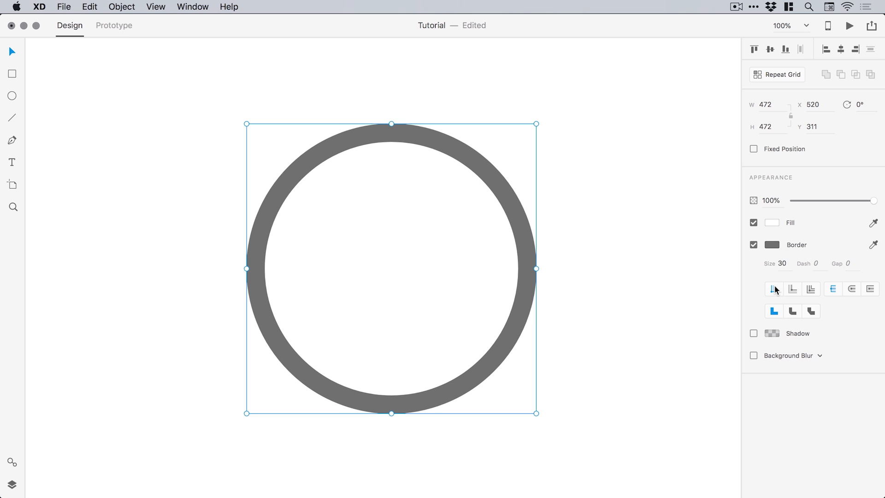
{"action": "mouse_move", "coordinate": [793, 290]}
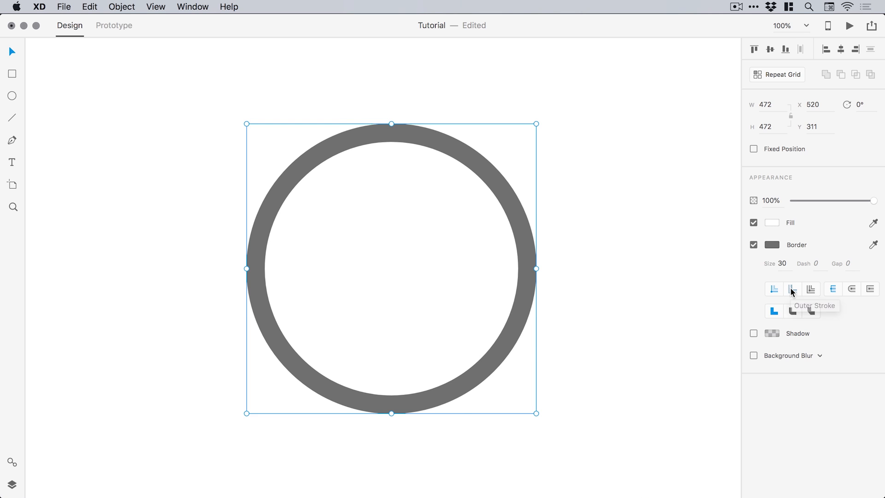
{"action": "left_click", "coordinate": [811, 289]}
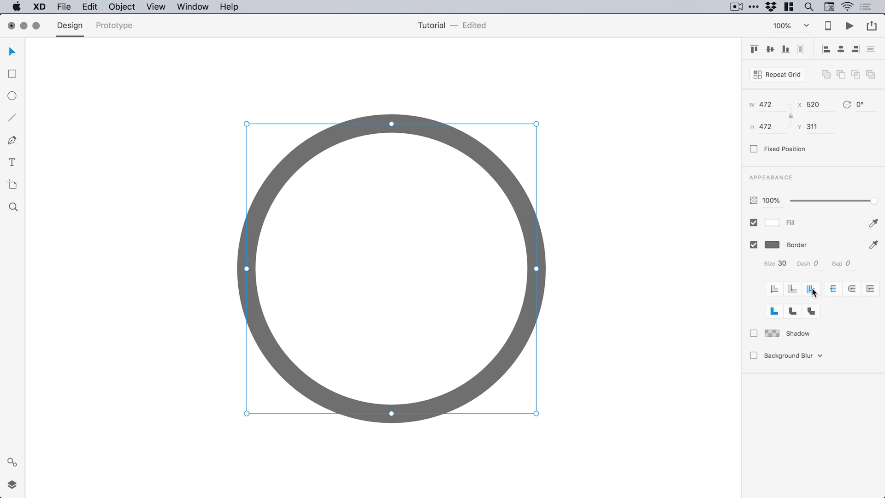
{"action": "left_click", "coordinate": [774, 290]}
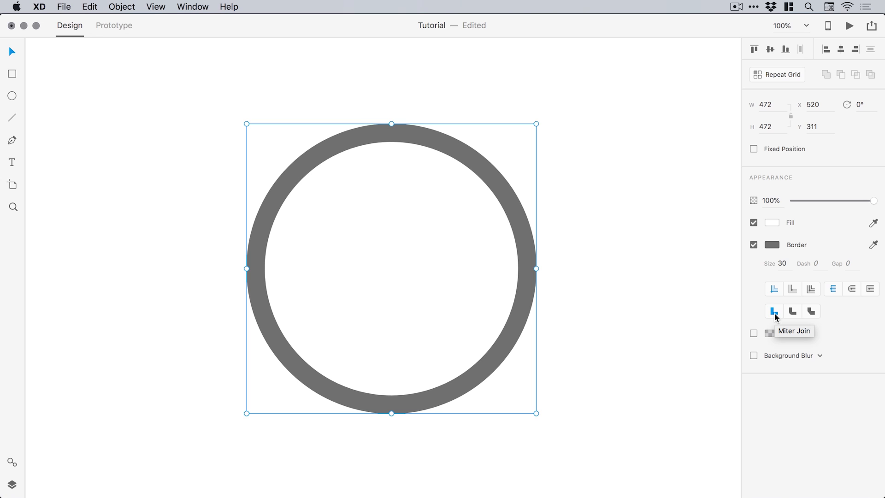
{"action": "mouse_move", "coordinate": [495, 244]}
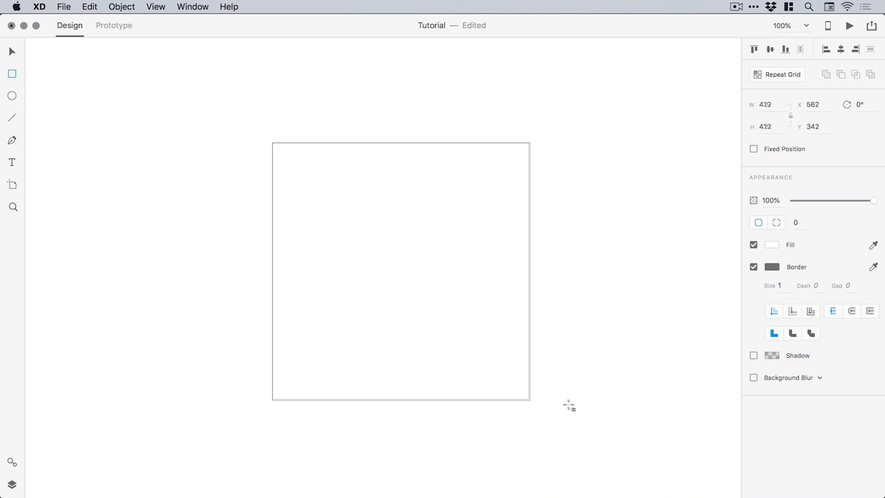
Set the 431×431 square's border to 30, try round joins, then choose bevel join.
{"action": "type", "text": "30"}
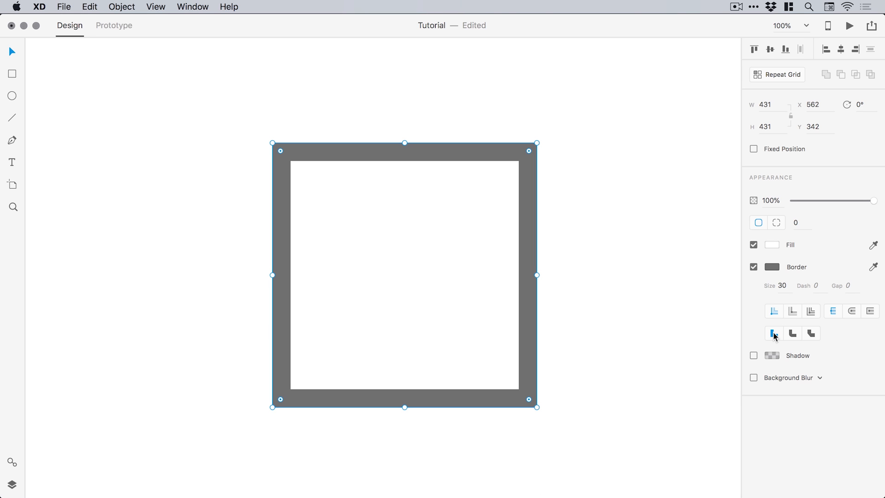
{"action": "mouse_move", "coordinate": [793, 333]}
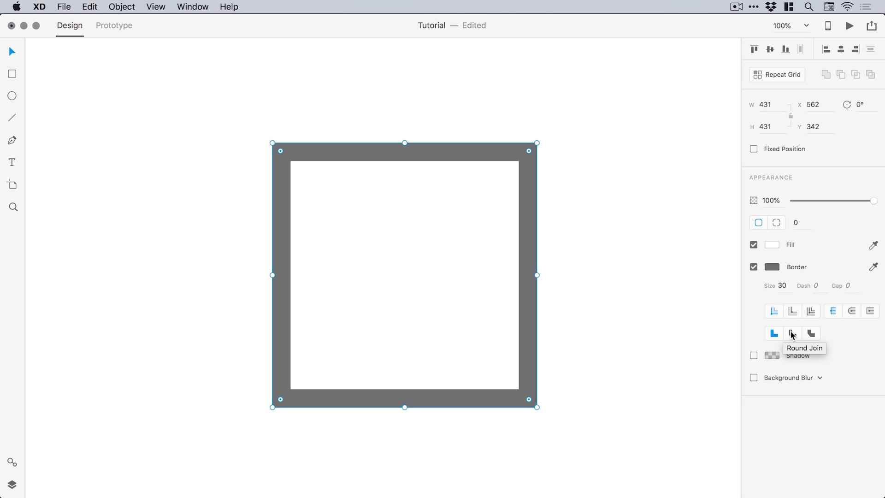
{"action": "left_click", "coordinate": [792, 333]}
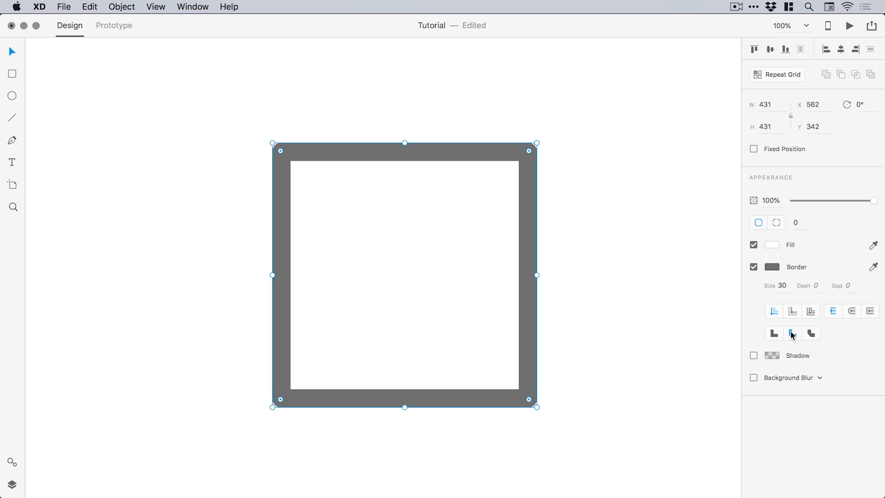
{"action": "left_click", "coordinate": [793, 333]}
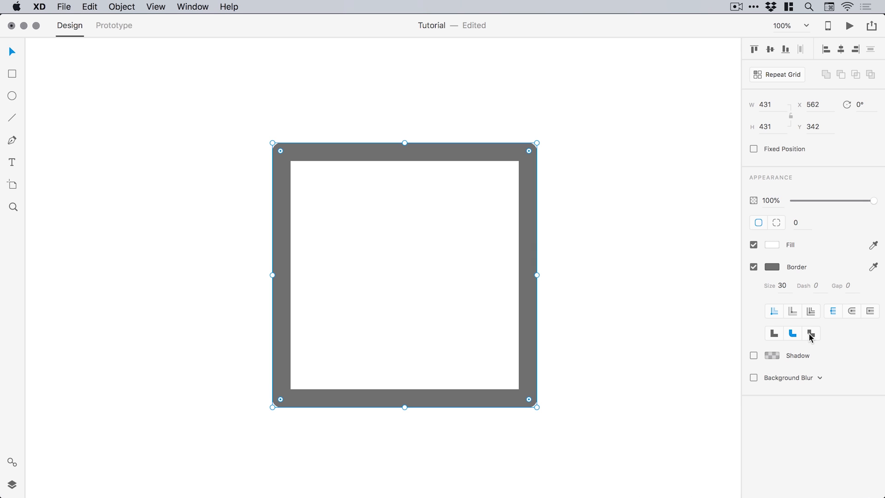
{"action": "left_click", "coordinate": [810, 333]}
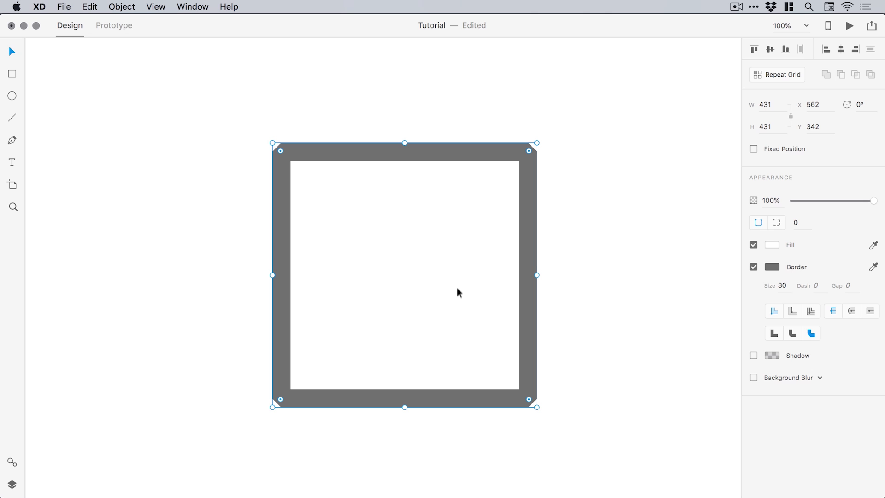
{"action": "mouse_move", "coordinate": [821, 302]}
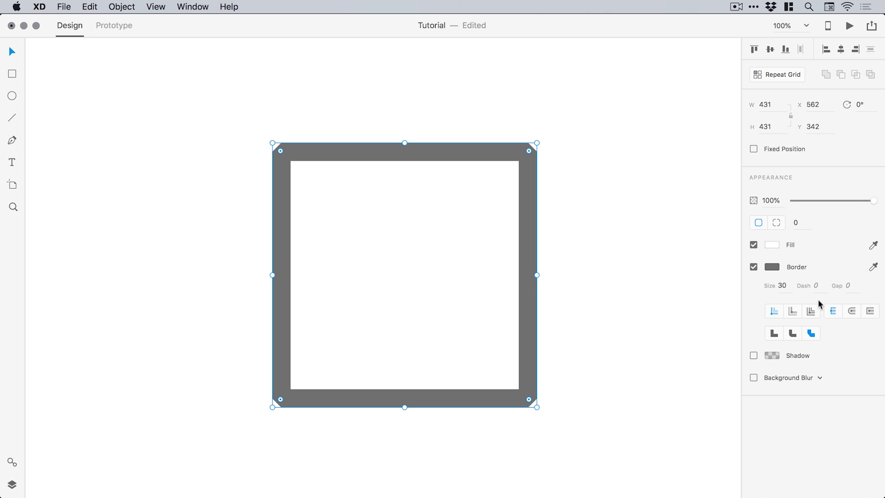
{"action": "mouse_move", "coordinate": [533, 230]}
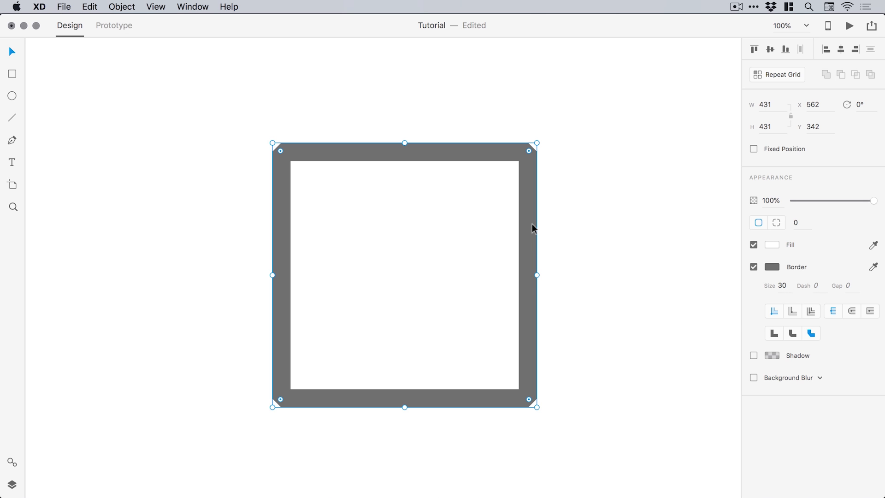
{"action": "mouse_move", "coordinate": [821, 286]}
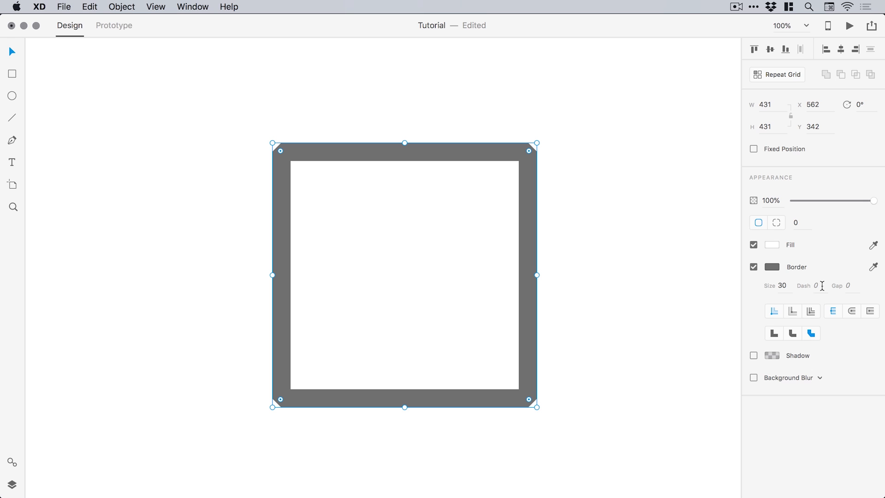
Set the square's border dash to 20, giving a 20 gap, and select the square.
{"action": "left_click", "coordinate": [816, 286]}
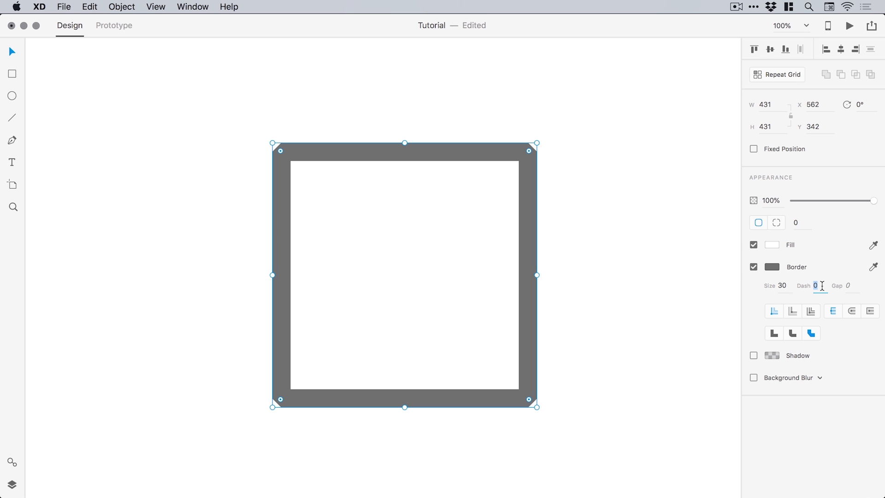
{"action": "type", "text": "20"}
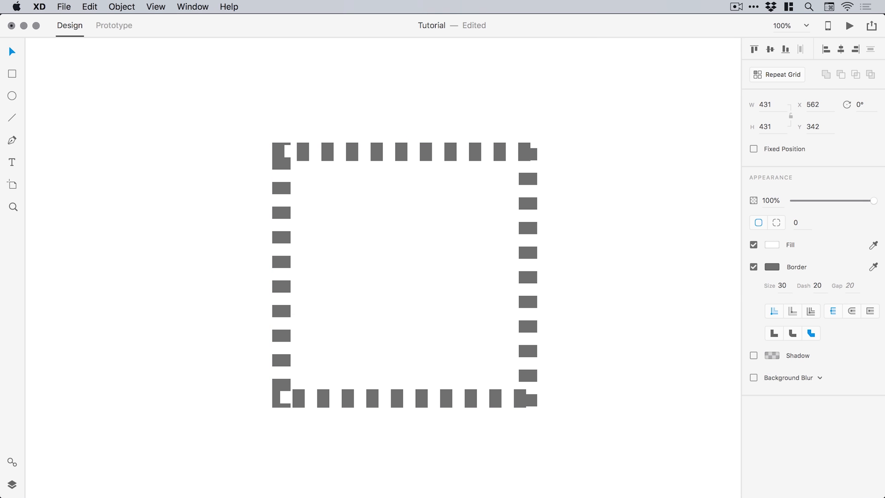
{"action": "left_click", "coordinate": [418, 273]}
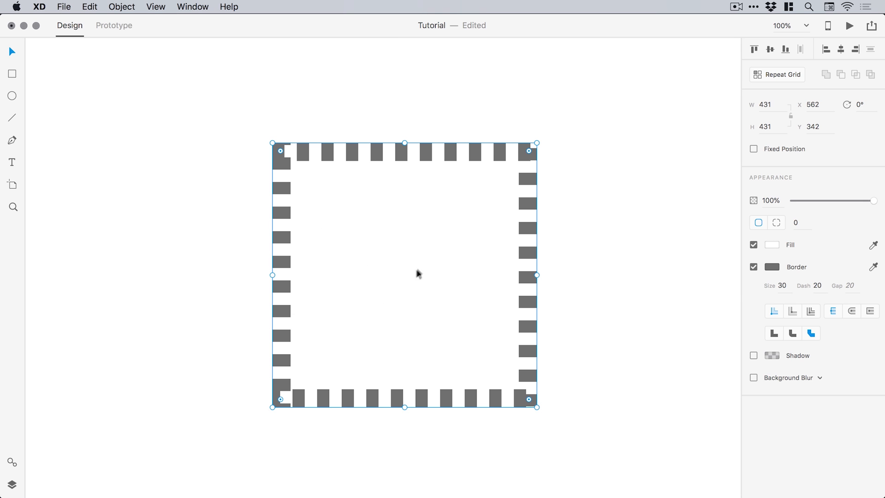
{"action": "mouse_move", "coordinate": [404, 269]}
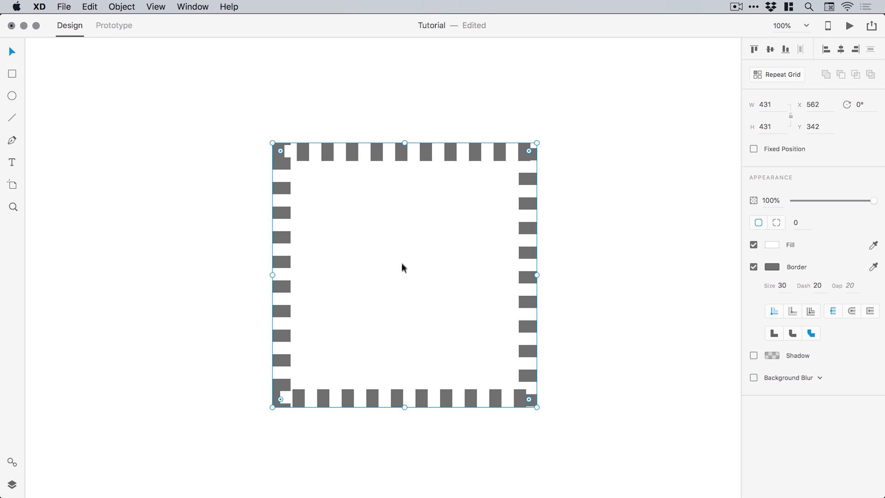
{"action": "mouse_move", "coordinate": [412, 269]}
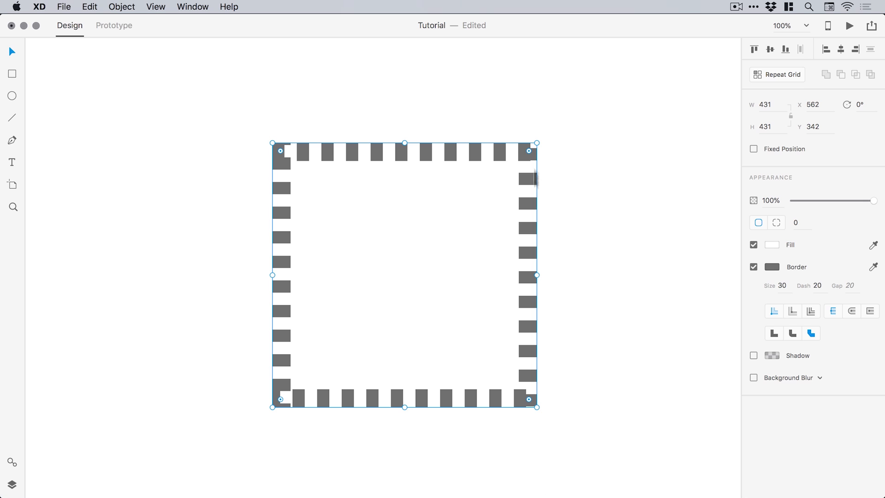
{"action": "mouse_move", "coordinate": [533, 407]}
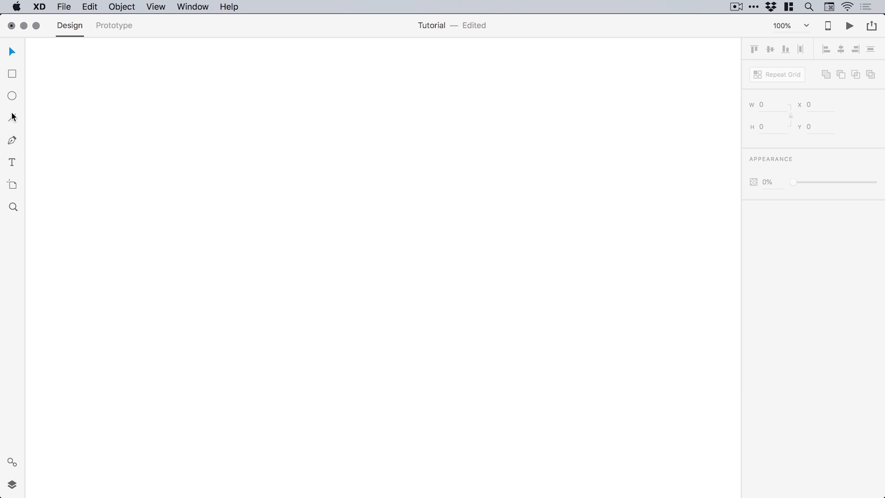
Draw a 629-wide horizontal line with a 20-size border and edit its dash settings.
{"action": "left_click_drag", "start_coordinate": [186, 249], "coordinate": [573, 249]}
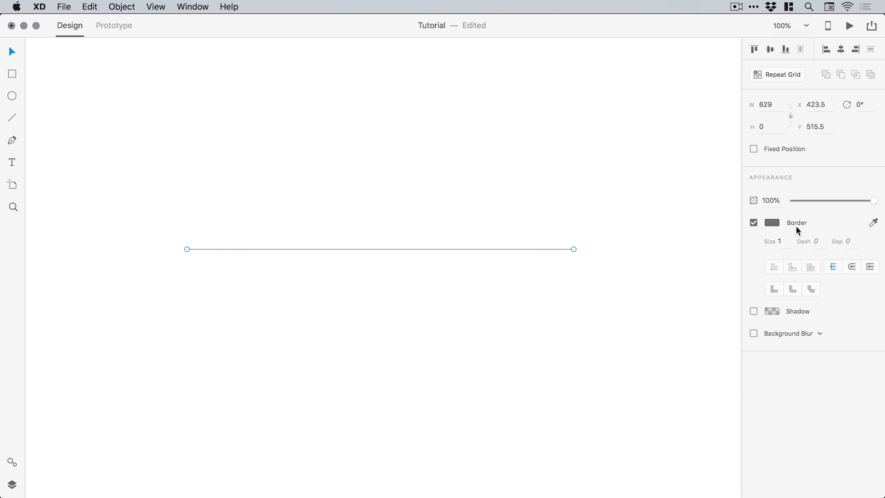
{"action": "type", "text": "20"}
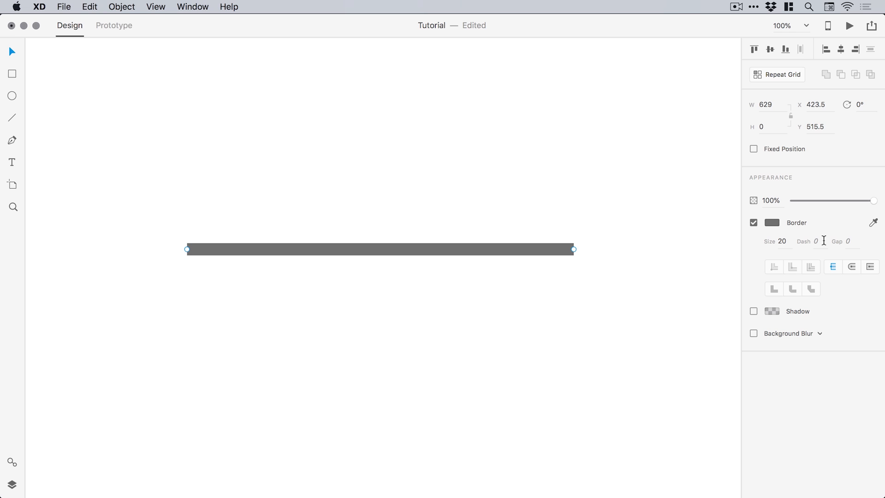
{"action": "type", "text": "20"}
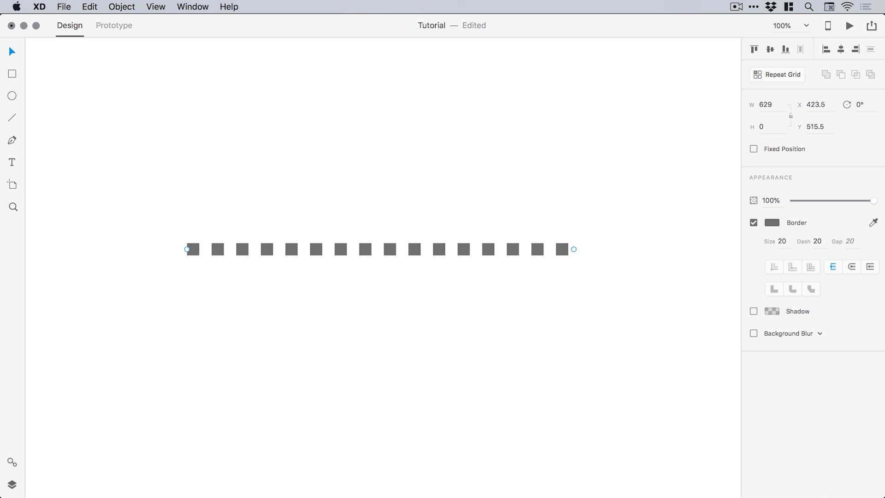
{"action": "mouse_move", "coordinate": [852, 242]}
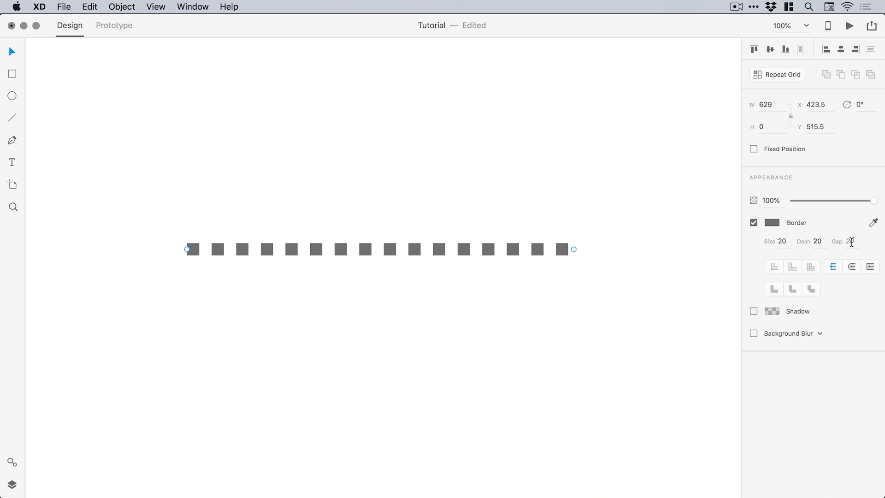
{"action": "type", "text": "10"}
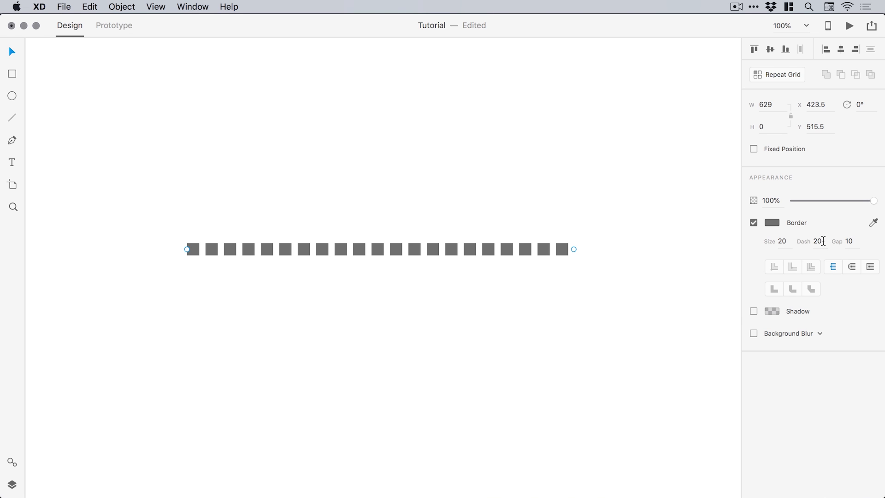
{"action": "left_click", "coordinate": [852, 267]}
{"action": "type", "text": "40"}
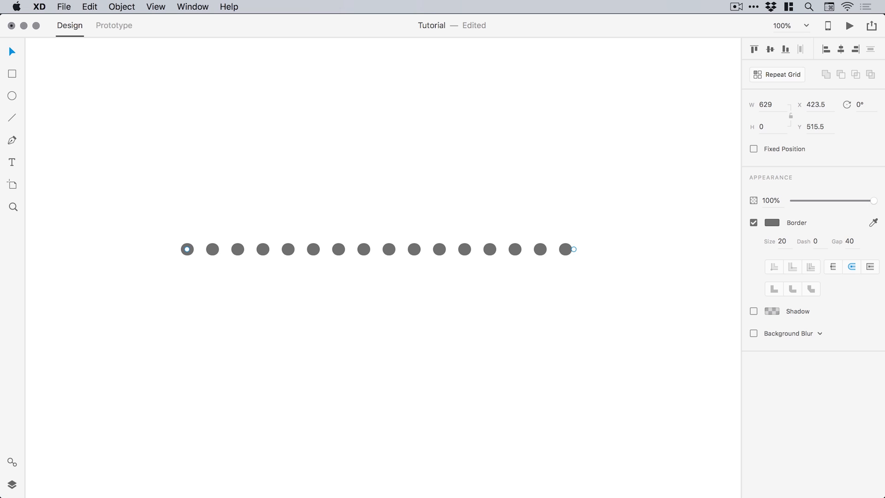
{"action": "mouse_move", "coordinate": [37, 126]}
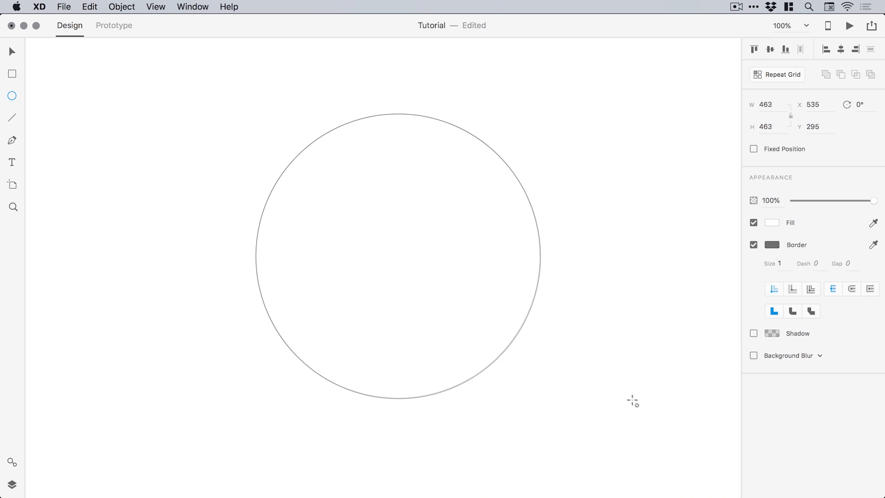
Give the circle a 20-size border with a 40 gap for round dots.
{"action": "type", "text": "20"}
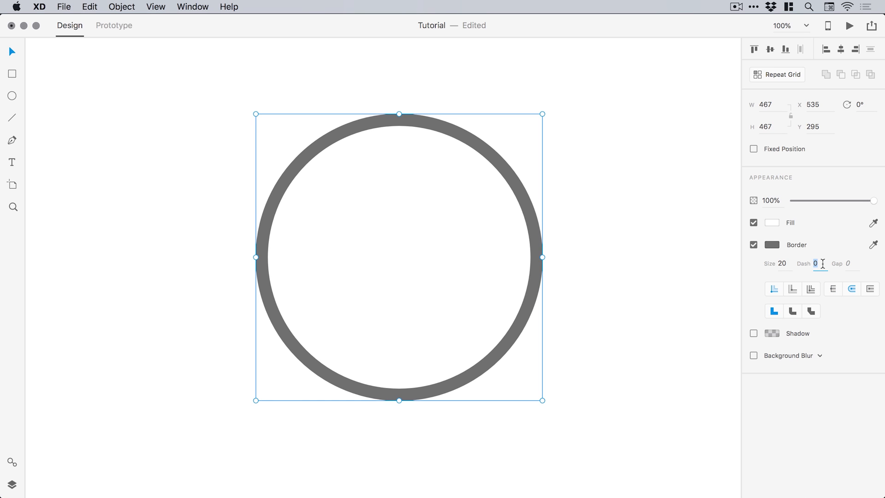
{"action": "type", "text": "40"}
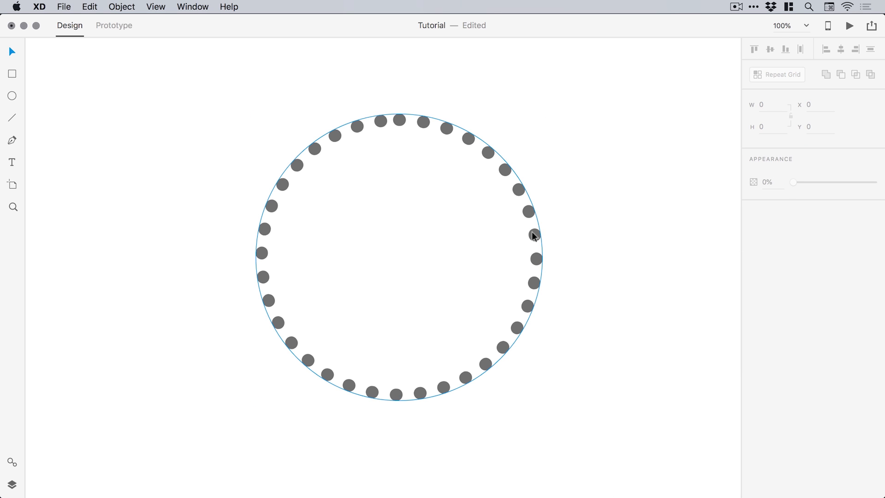
{"action": "mouse_move", "coordinate": [541, 241]}
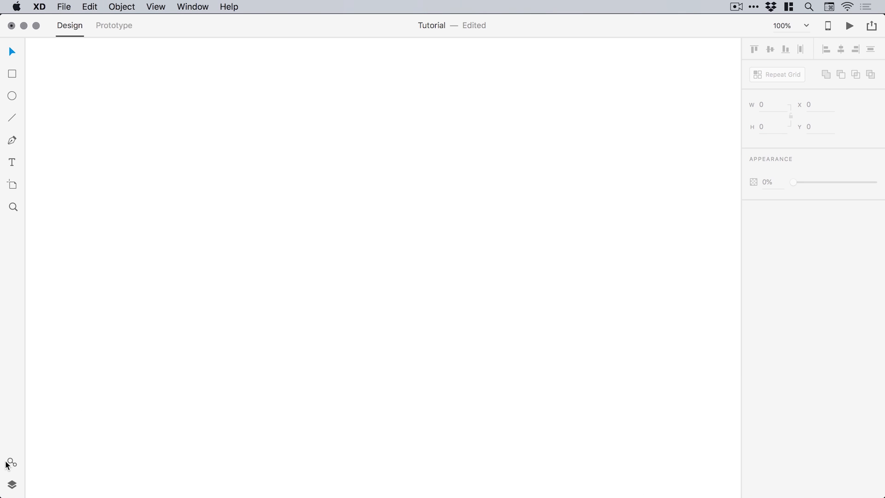
Open Assets, type sample text 'dssfdfsdfds', and add its Helvetica Neue 20pt character style.
{"action": "left_click", "coordinate": [12, 465]}
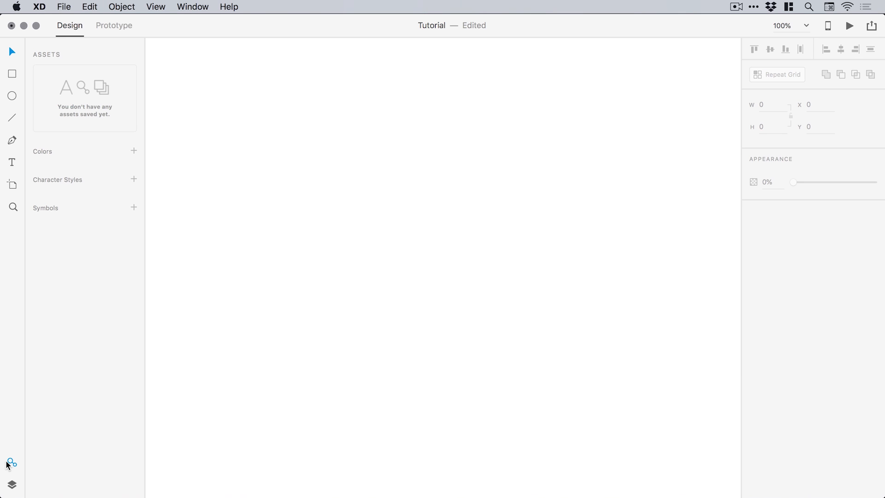
{"action": "left_click", "coordinate": [12, 95]}
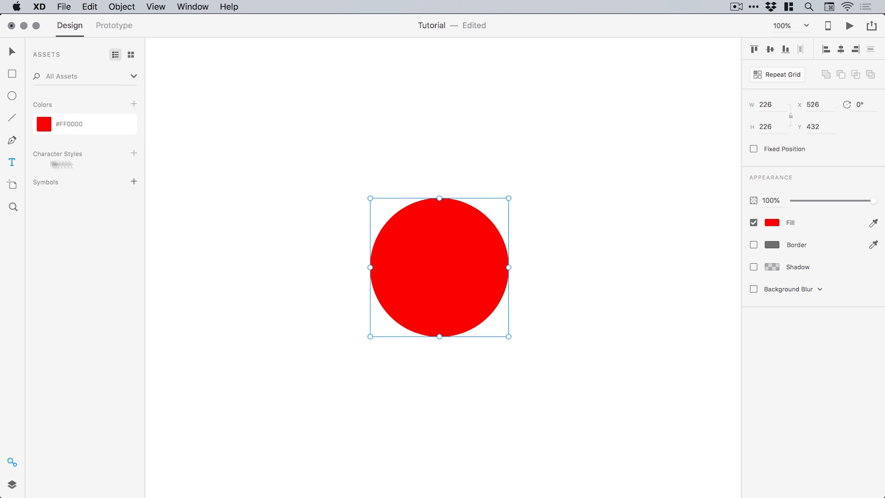
{"action": "type", "text": "dssfdfsdfds"}
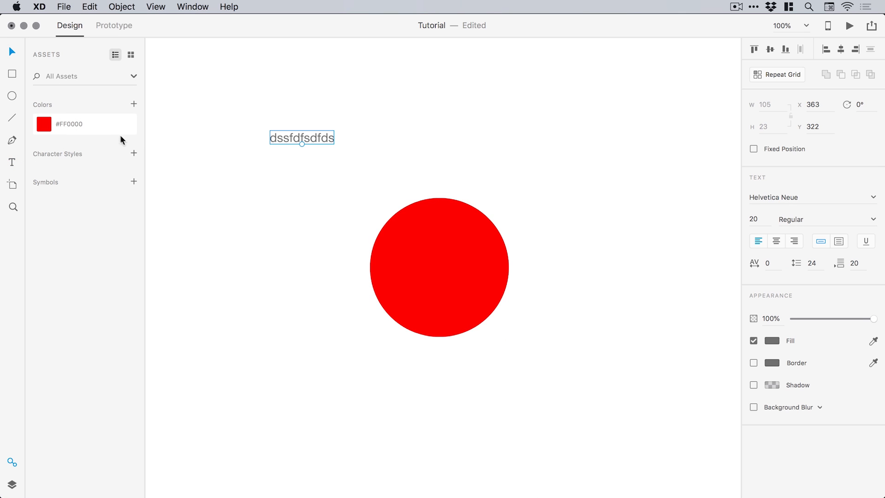
{"action": "left_click", "coordinate": [134, 153]}
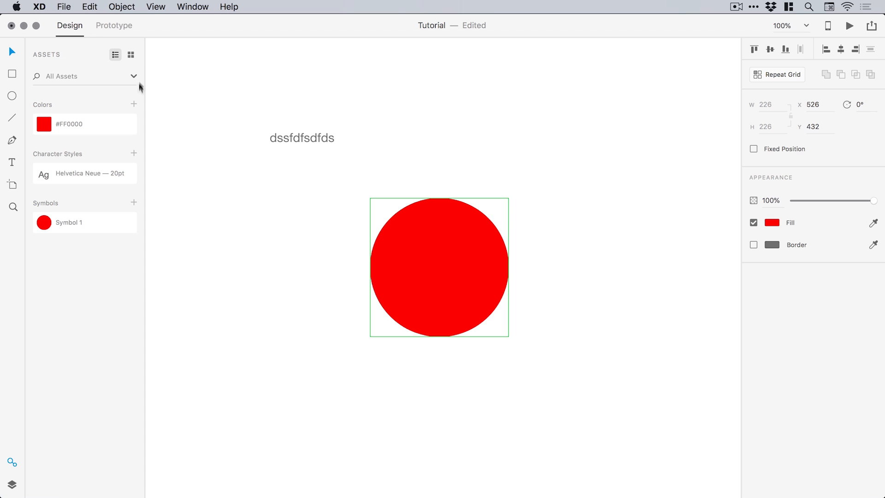
{"action": "left_click", "coordinate": [130, 55]}
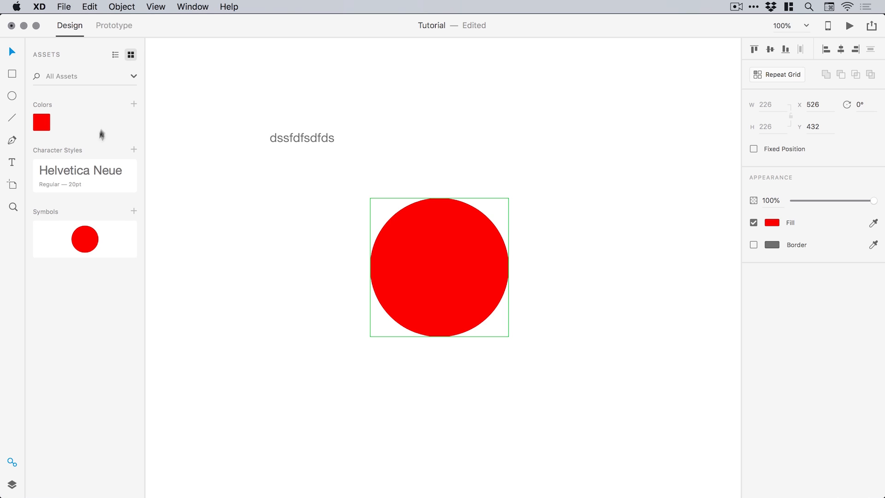
{"action": "mouse_move", "coordinate": [89, 181]}
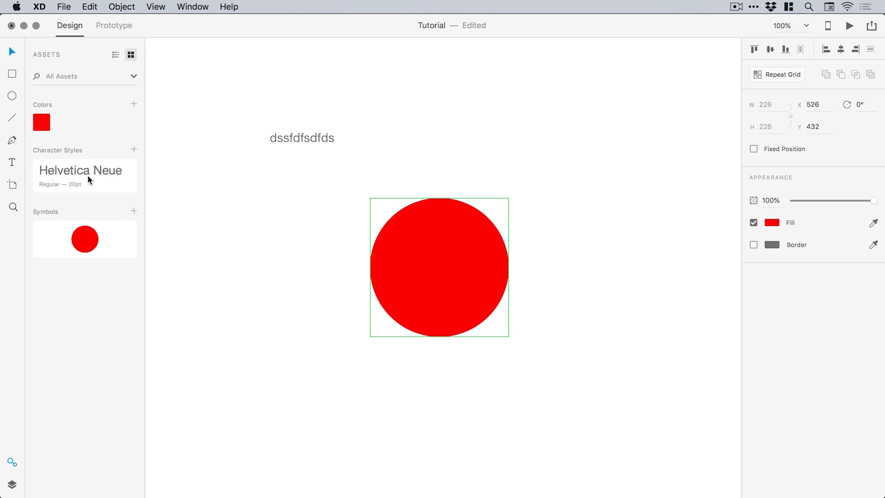
{"action": "mouse_move", "coordinate": [114, 55]}
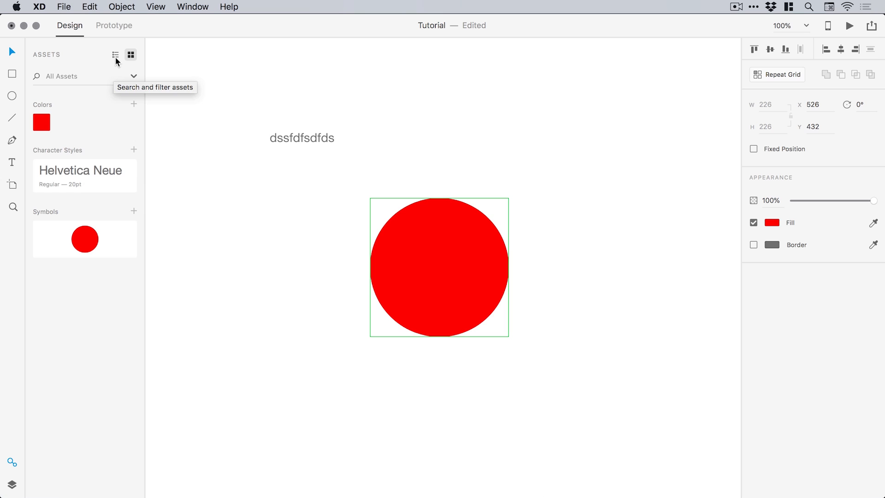
{"action": "mouse_move", "coordinate": [121, 55]}
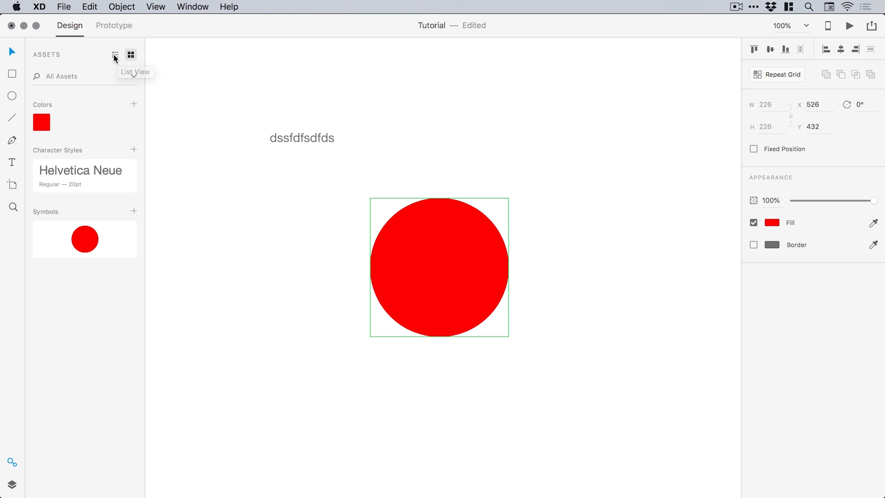
Switch Assets to List View and rename the red colour 'Primary Red'.
{"action": "left_click", "coordinate": [115, 54]}
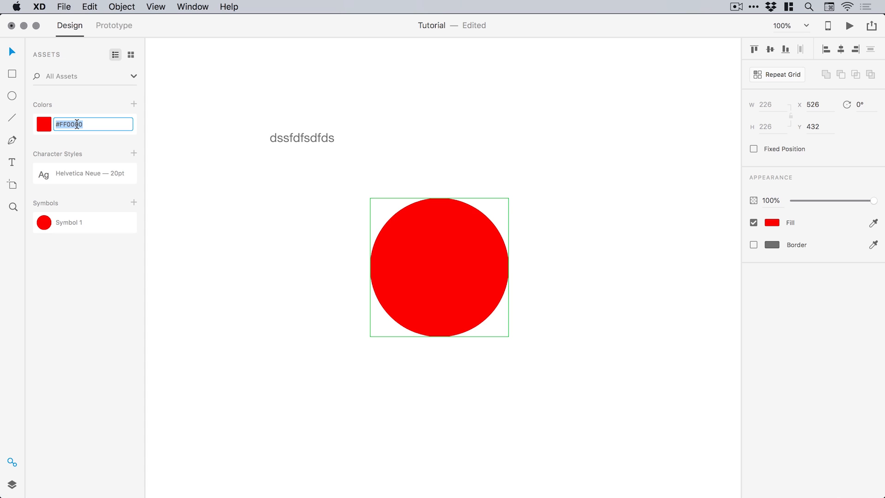
{"action": "type", "text": "Primary"}
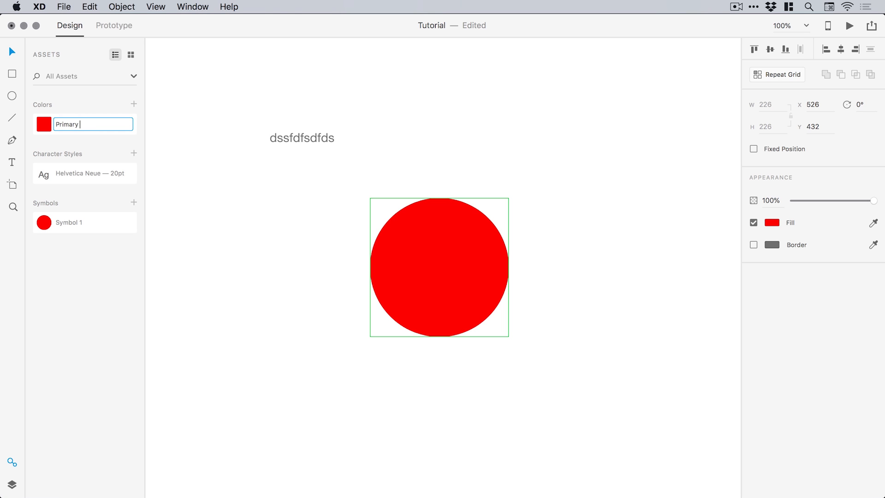
{"action": "type", "text": "Red"}
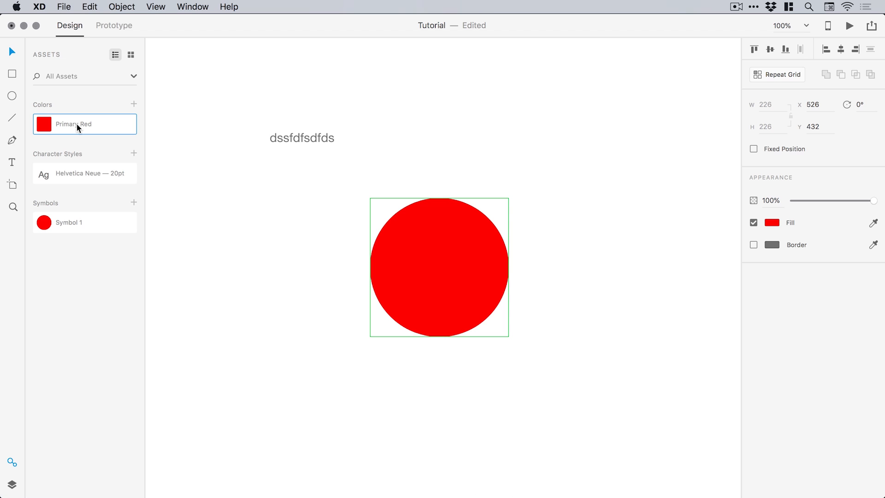
Rename the character style 'Header' and the circle symbol 'Awesome Circles'.
{"action": "type", "text": "H"}
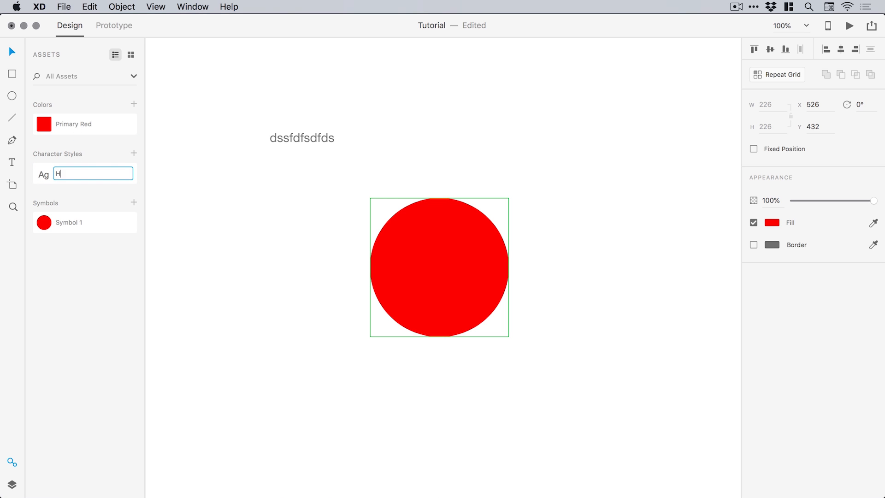
{"action": "type", "text": "eader"}
{"action": "left_click", "coordinate": [94, 222]}
{"action": "type", "text": "Awesome"}
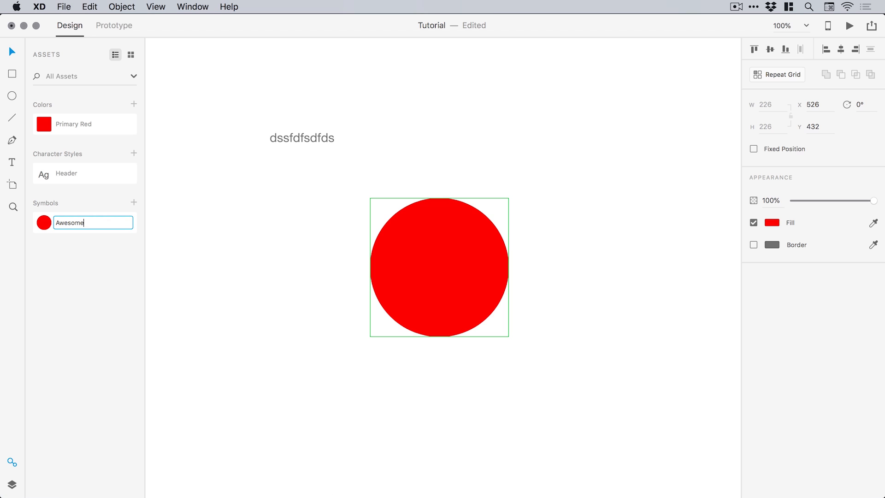
{"action": "type", "text": "Circles"}
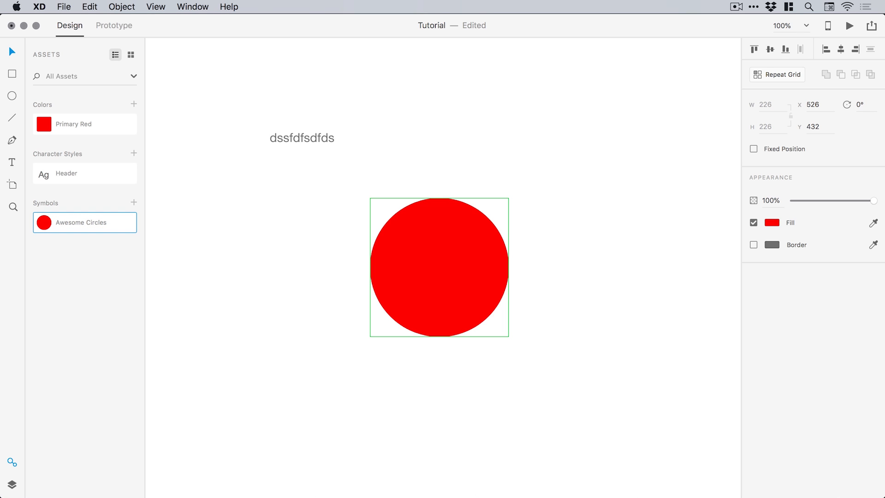
{"action": "mouse_move", "coordinate": [435, 118]}
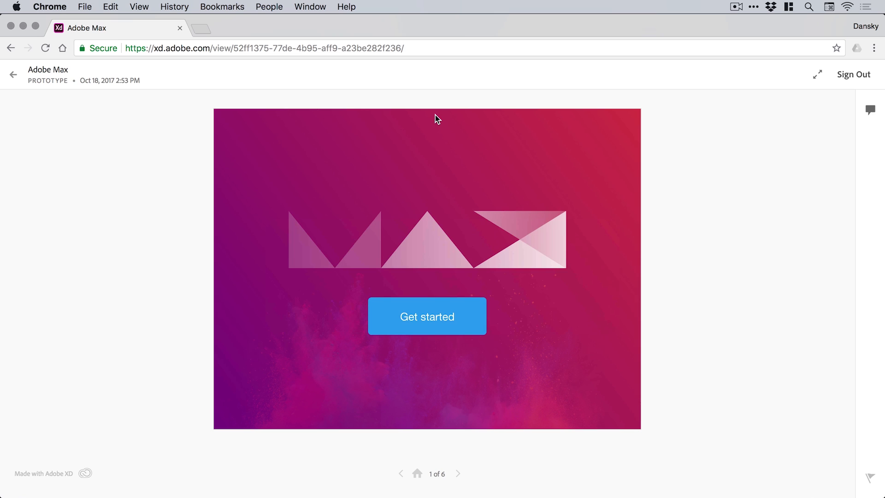
{"action": "mouse_move", "coordinate": [510, 136]}
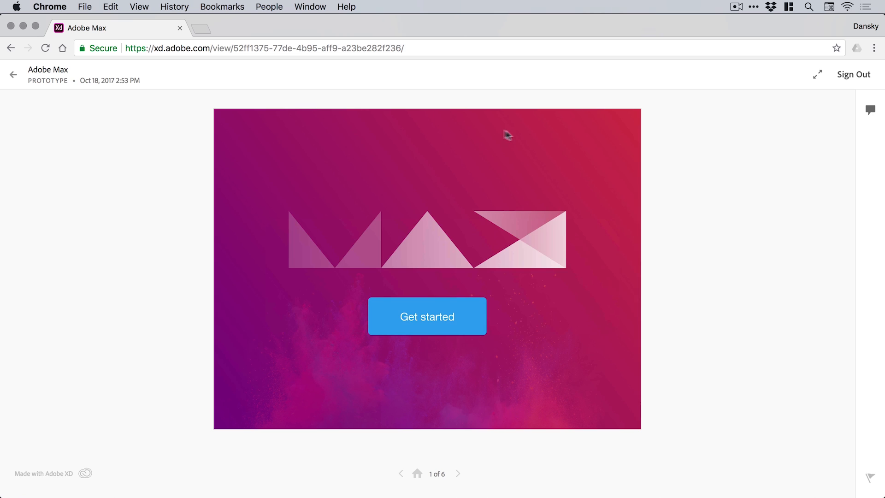
{"action": "left_click", "coordinate": [427, 316]}
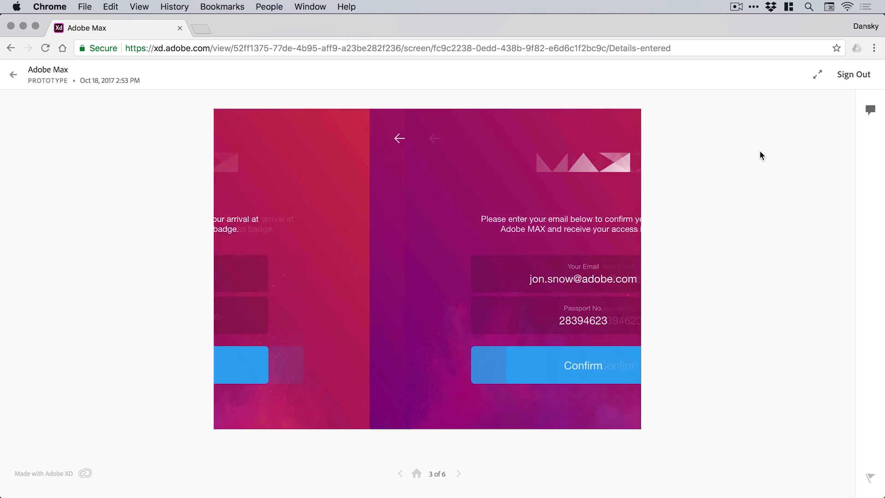
{"action": "left_click", "coordinate": [417, 487]}
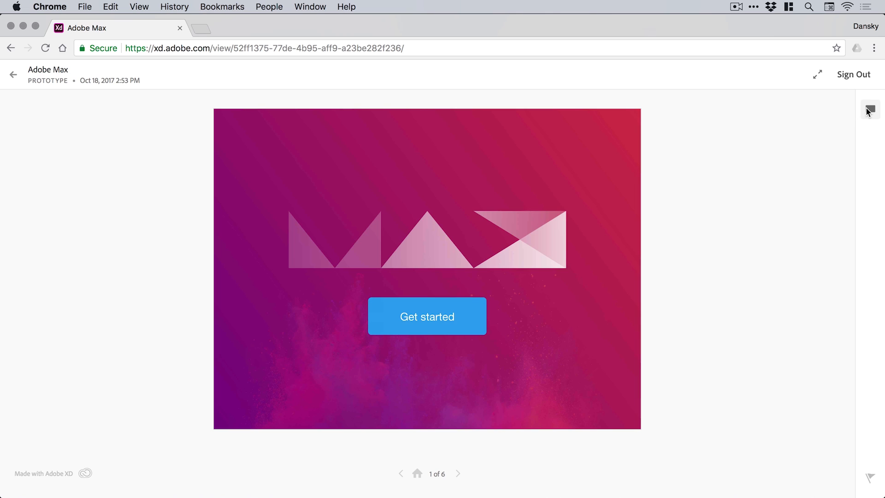
Post the pinned comment 'Awesome design!' on the prototype's first screen.
{"action": "left_click", "coordinate": [871, 109]}
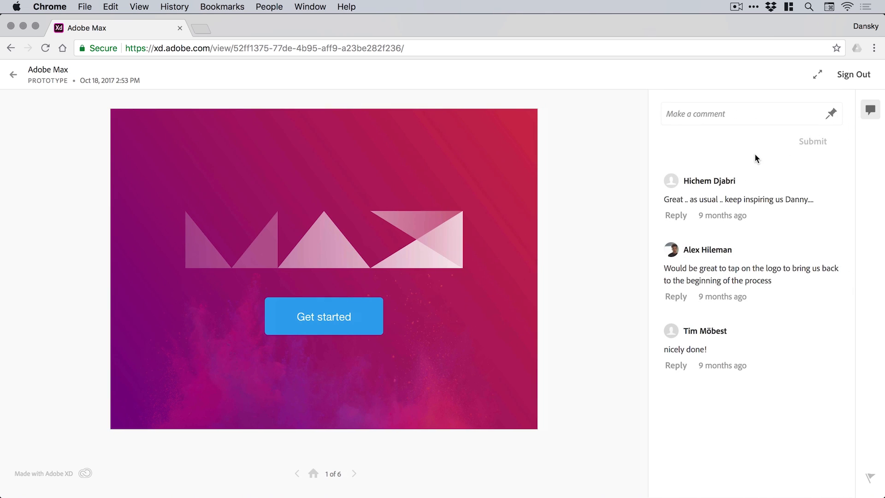
{"action": "mouse_move", "coordinate": [728, 153]}
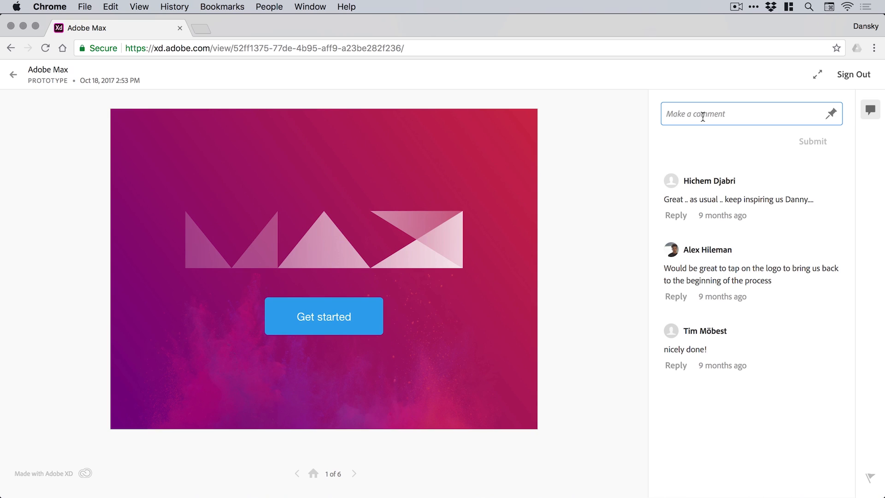
{"action": "type", "text": "Awesome des"}
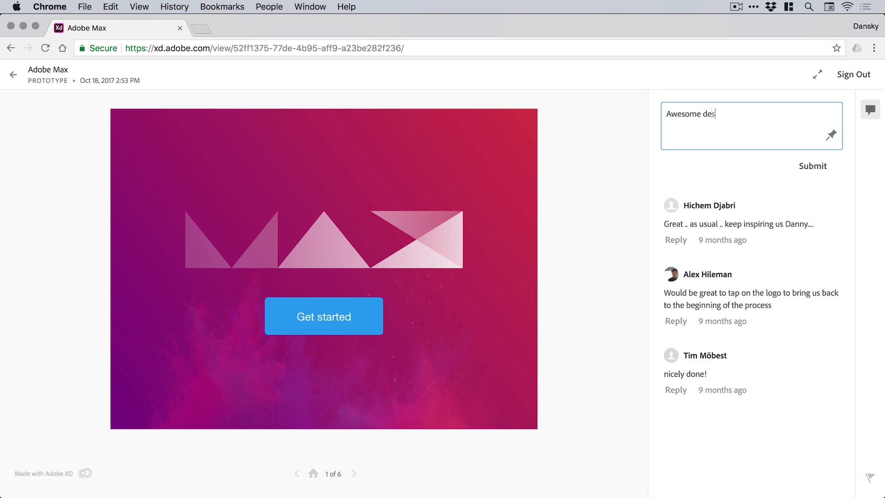
{"action": "type", "text": "ign!"}
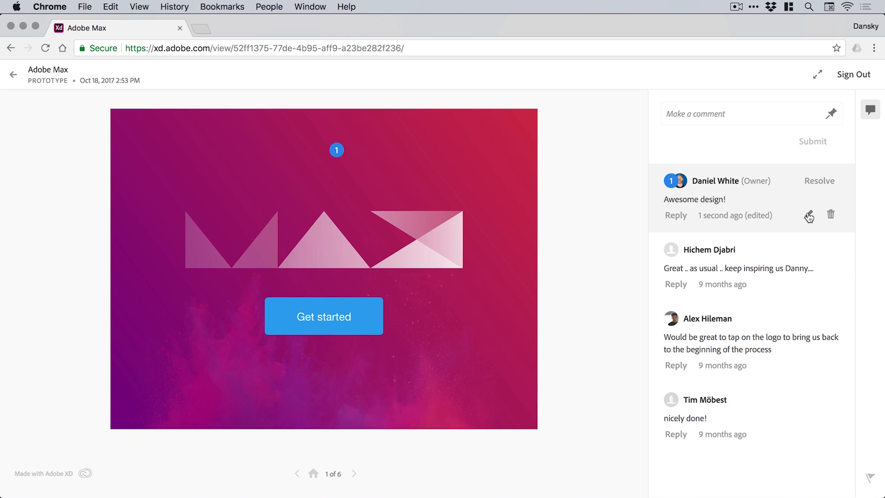
Reword the posted comment to 'Awesome button design dude!' and save it.
{"action": "left_click", "coordinate": [809, 215]}
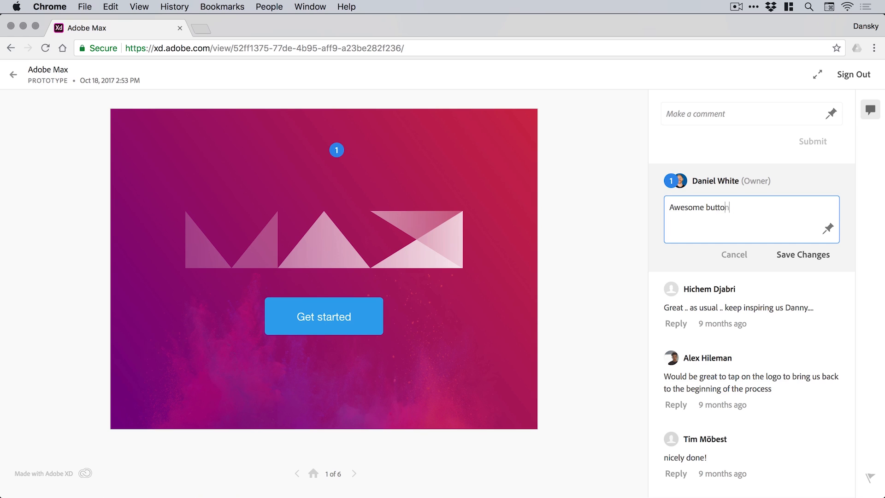
{"action": "type", "text": "design"}
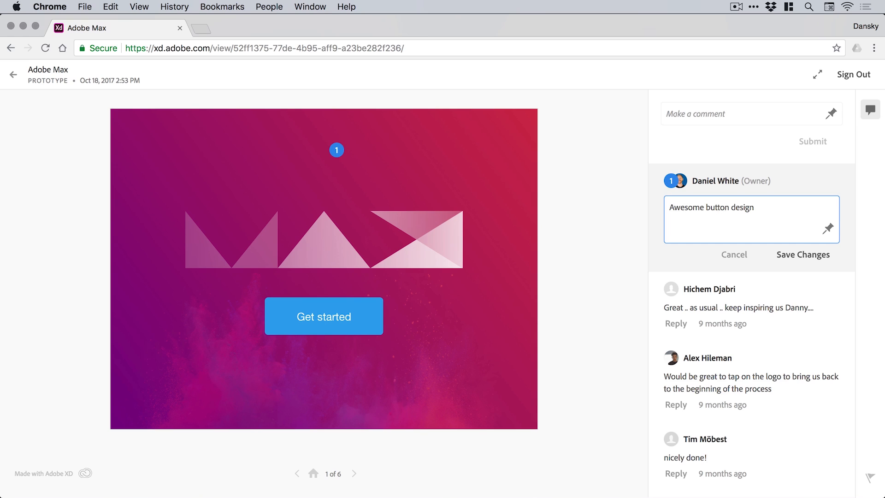
{"action": "type", "text": "dude!"}
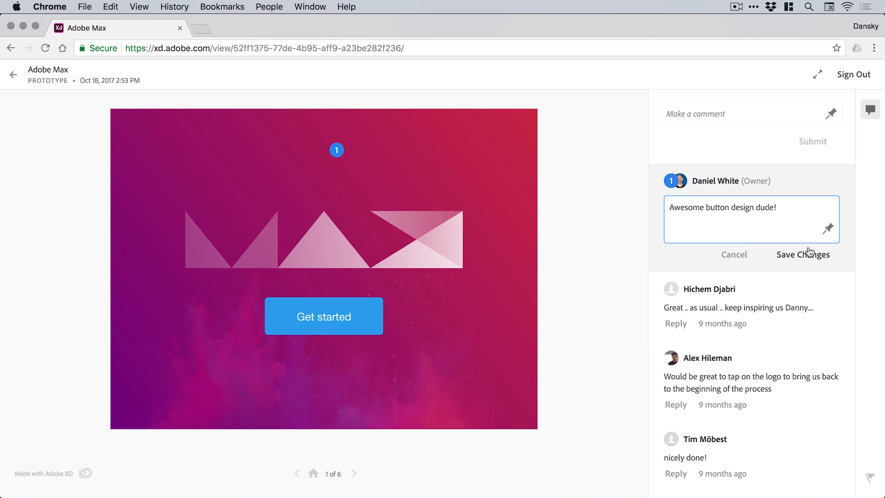
{"action": "left_click", "coordinate": [804, 254]}
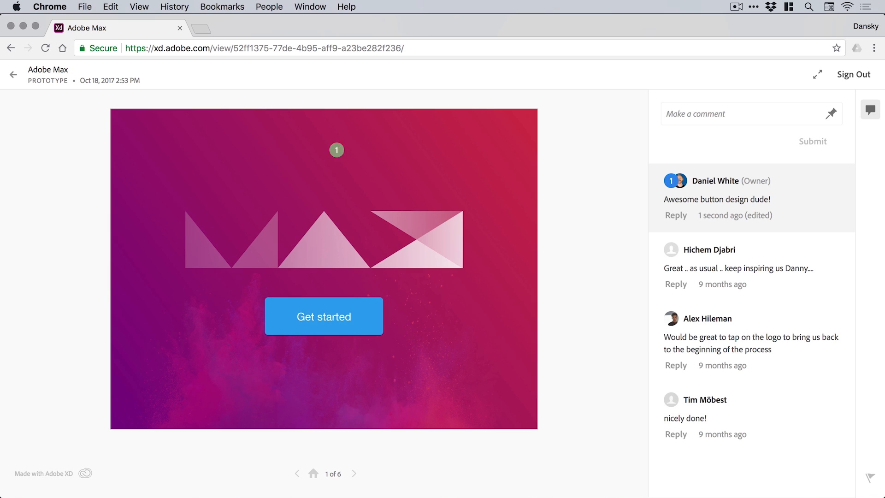
{"action": "mouse_move", "coordinate": [369, 316]}
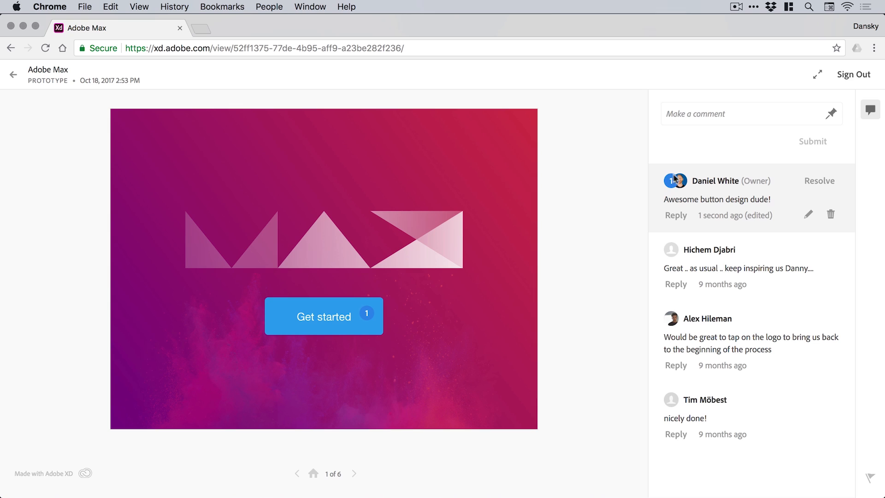
{"action": "mouse_move", "coordinate": [679, 180]}
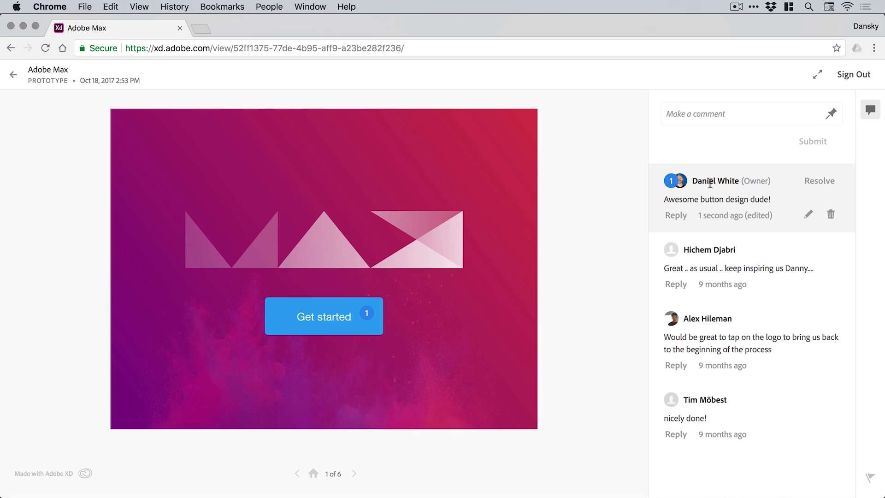
{"action": "mouse_move", "coordinate": [741, 192]}
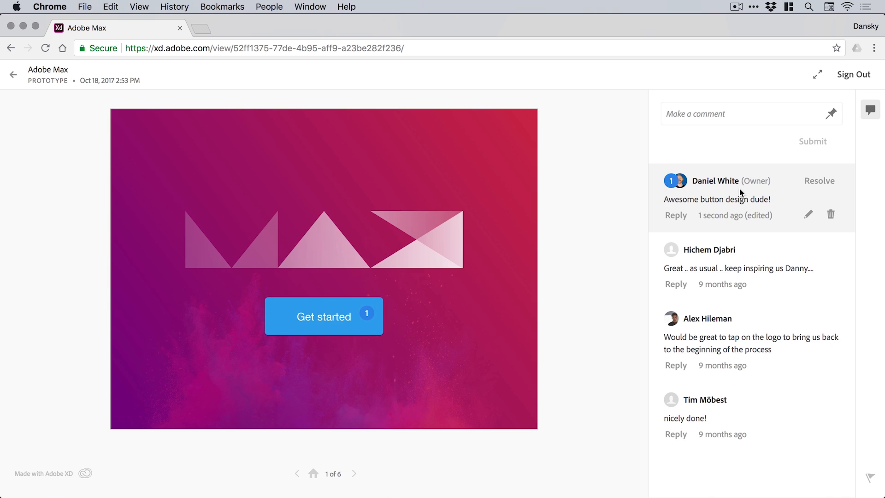
{"action": "mouse_move", "coordinate": [780, 188]}
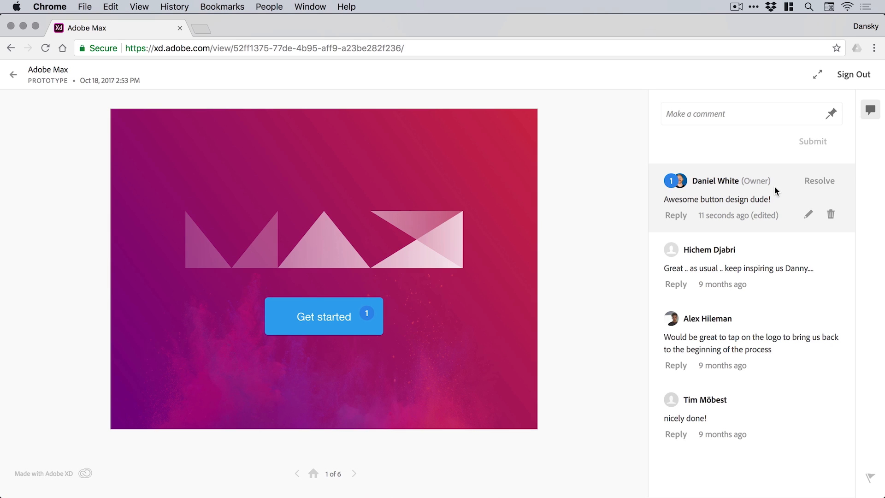
Resolve the 'Awesome button design dude!' comment and show the resolved comments list.
{"action": "left_click", "coordinate": [820, 181]}
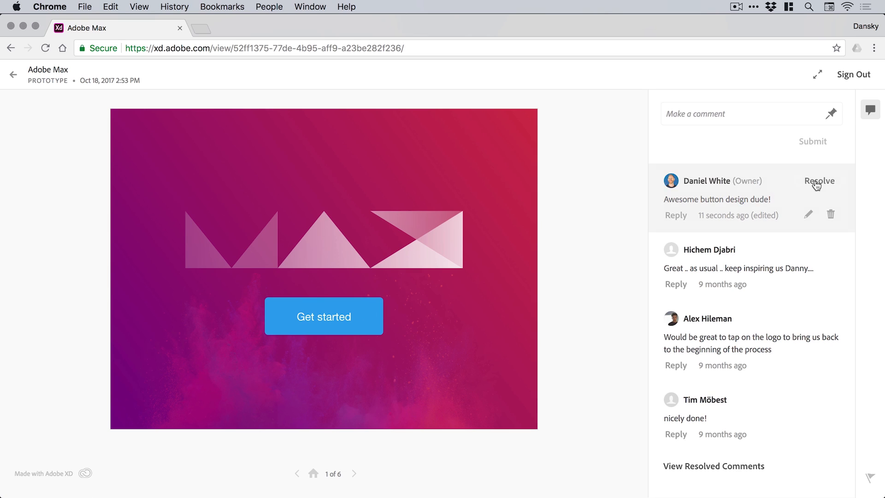
{"action": "left_click", "coordinate": [819, 180]}
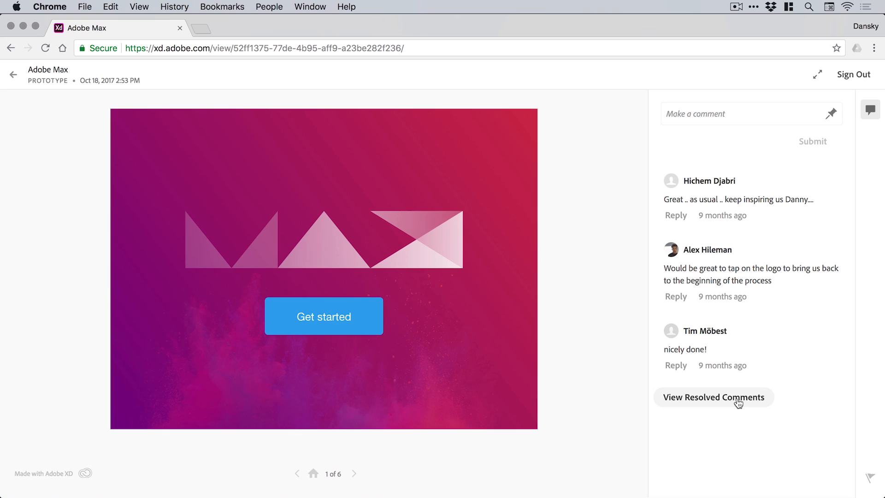
{"action": "left_click", "coordinate": [714, 397]}
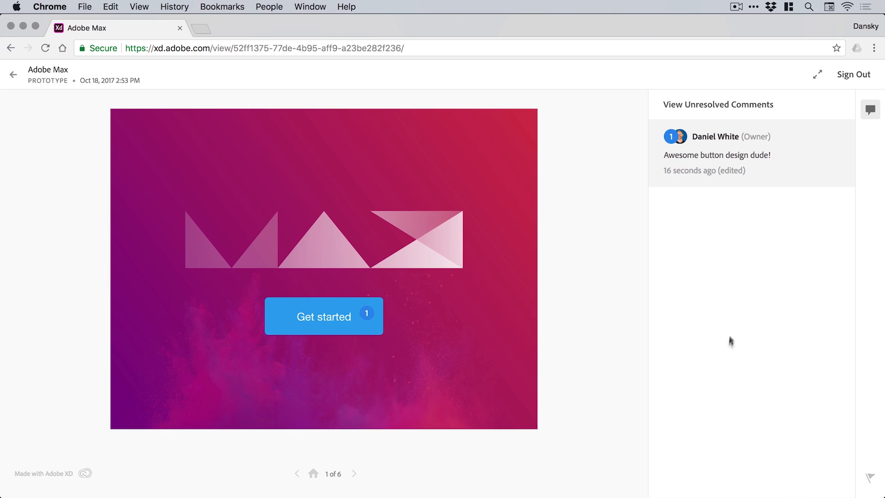